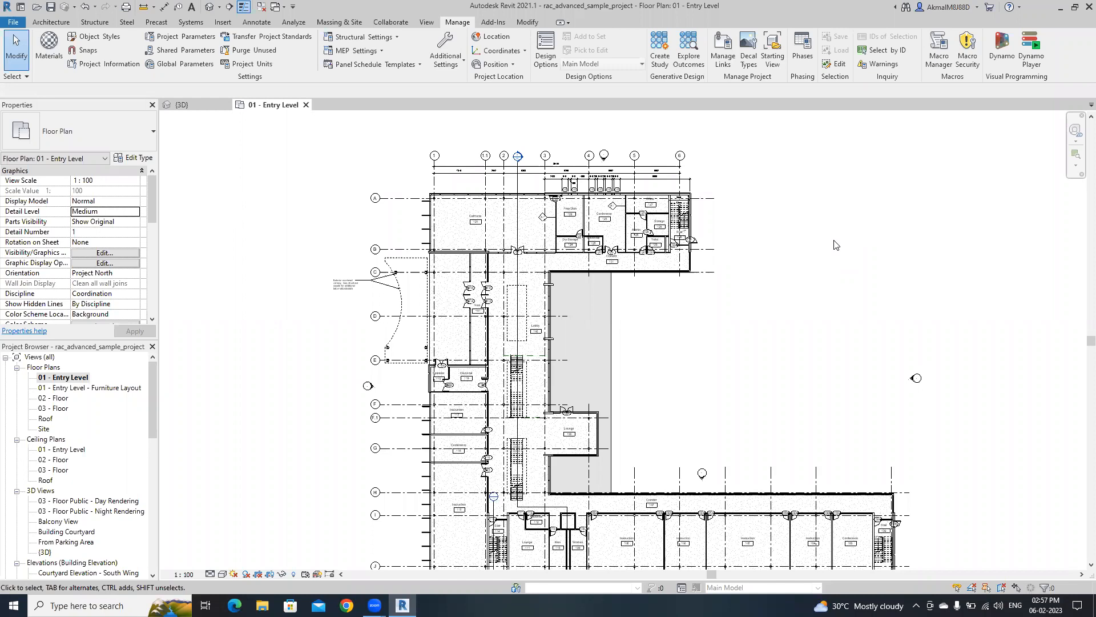
{"action": "mouse_move", "coordinate": [846, 317]}
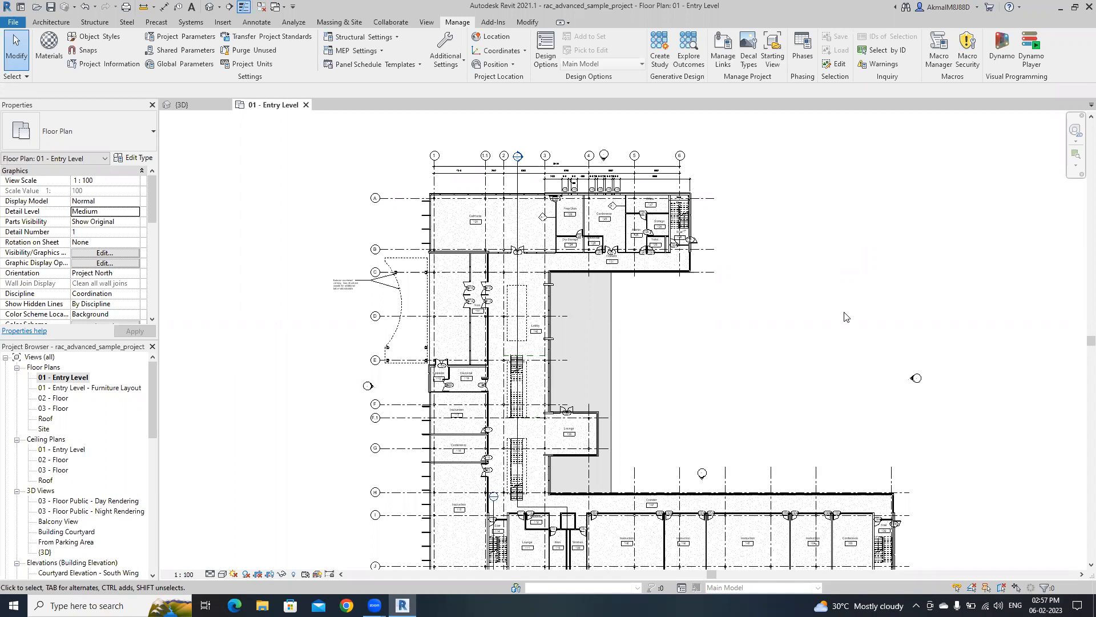
{"action": "mouse_move", "coordinate": [444, 202]}
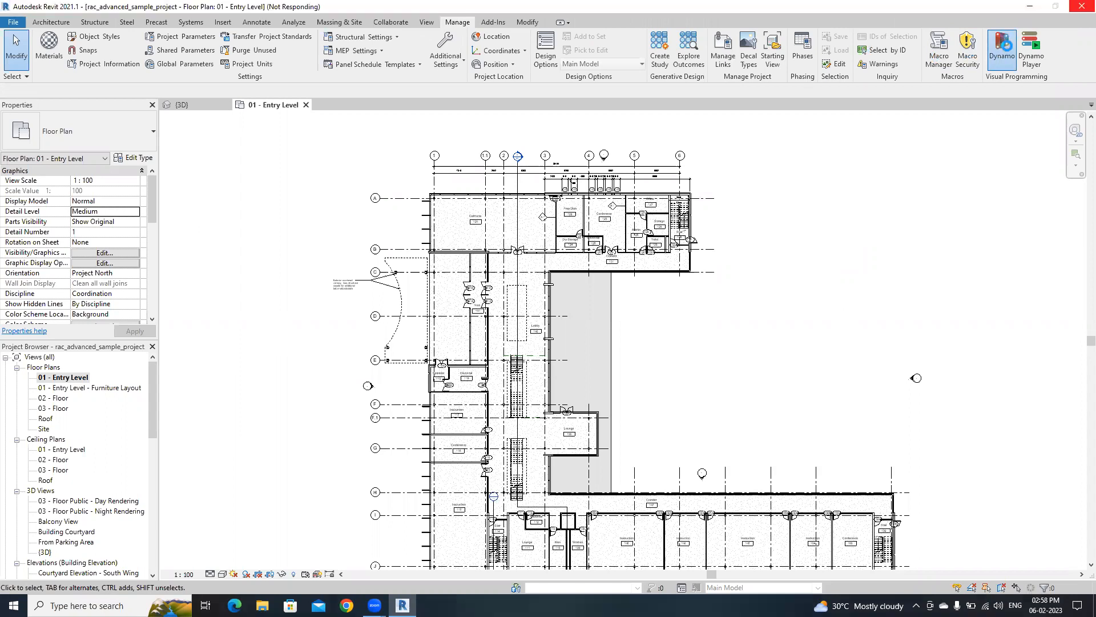
- Maximize Dynamo and start a new empty graph from the start page
{"action": "left_click", "coordinate": [1001, 49]}
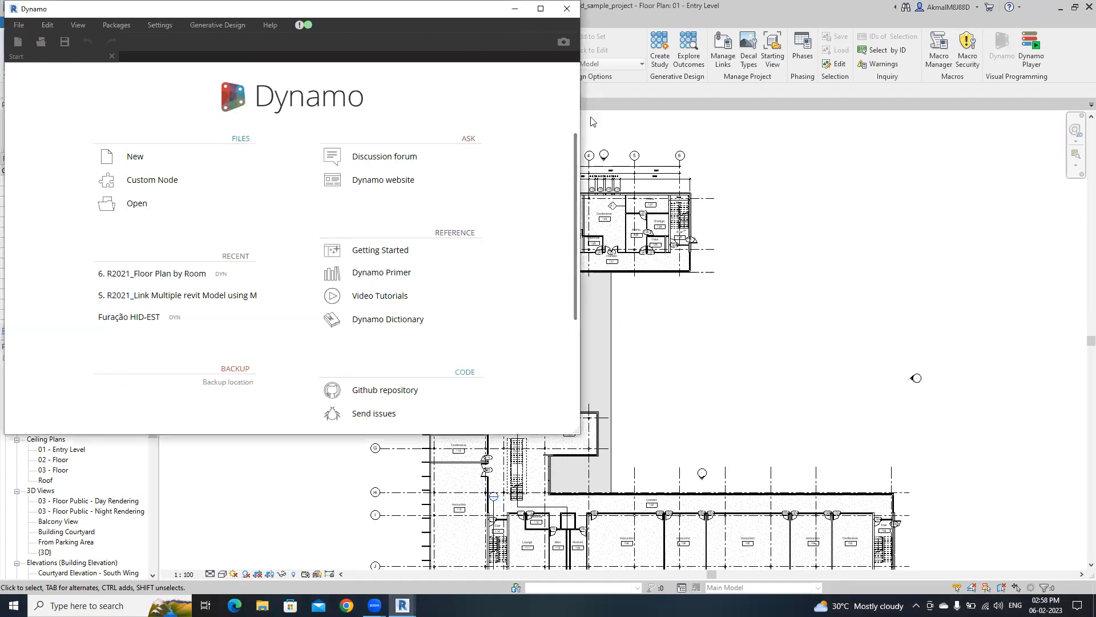
{"action": "left_click", "coordinate": [541, 9]}
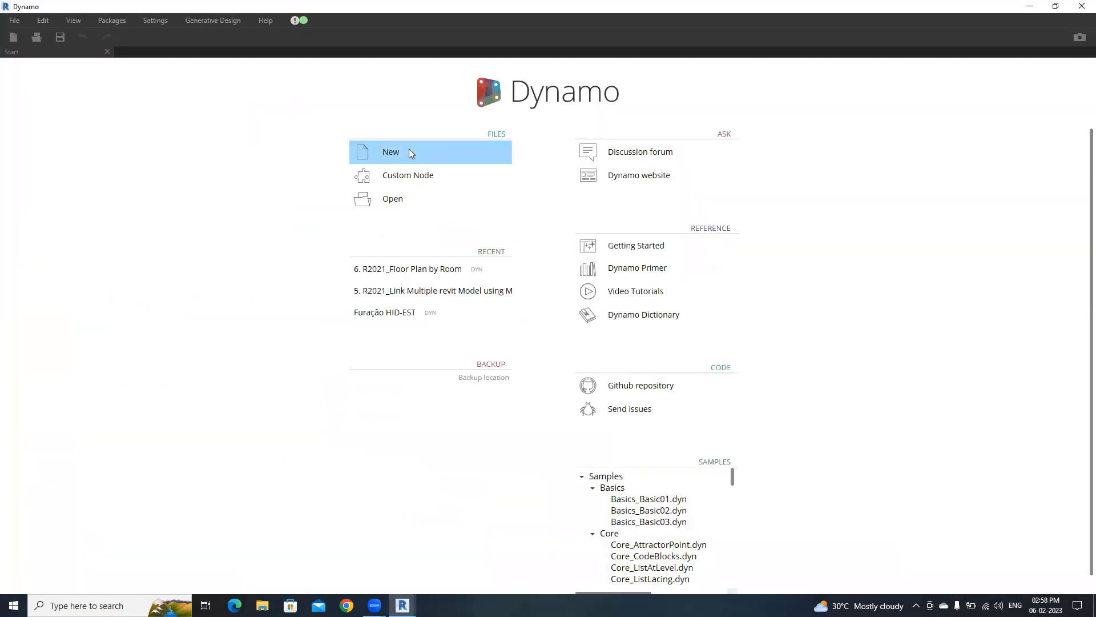
{"action": "left_click", "coordinate": [391, 152]}
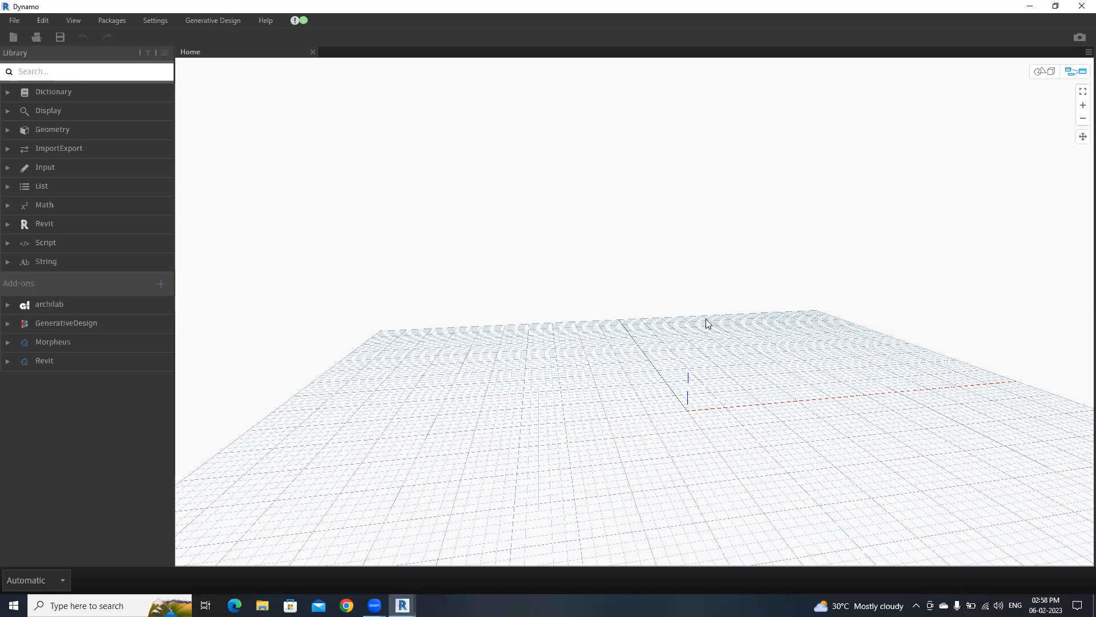
{"action": "mouse_move", "coordinate": [718, 331]}
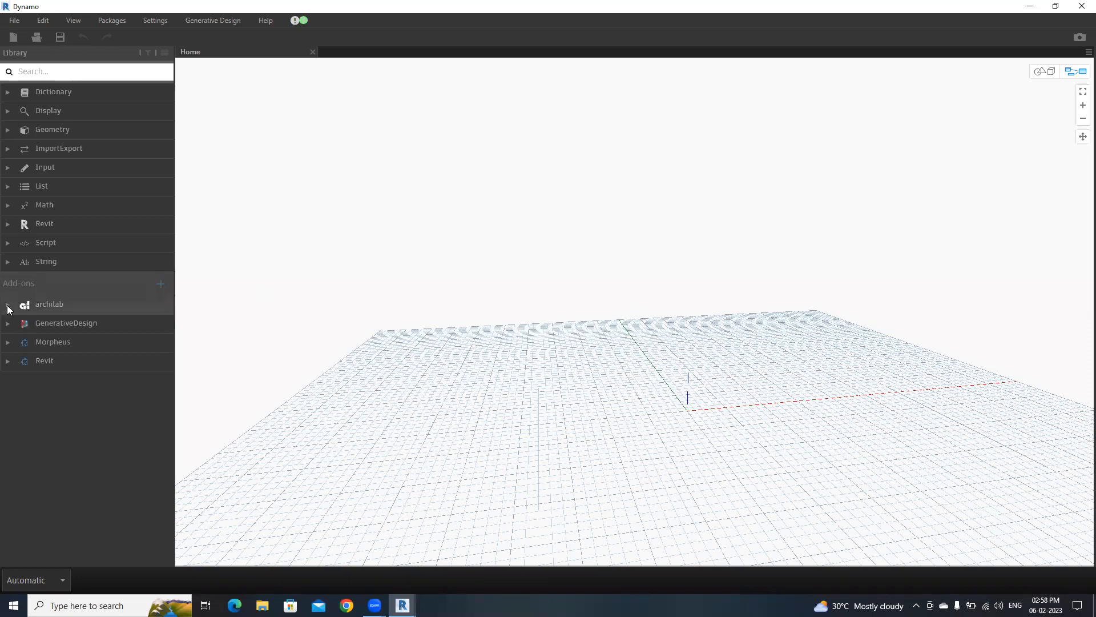
- Expand the archilab library down to the FloorPlan group showing ByRoom
{"action": "left_click", "coordinate": [7, 304]}
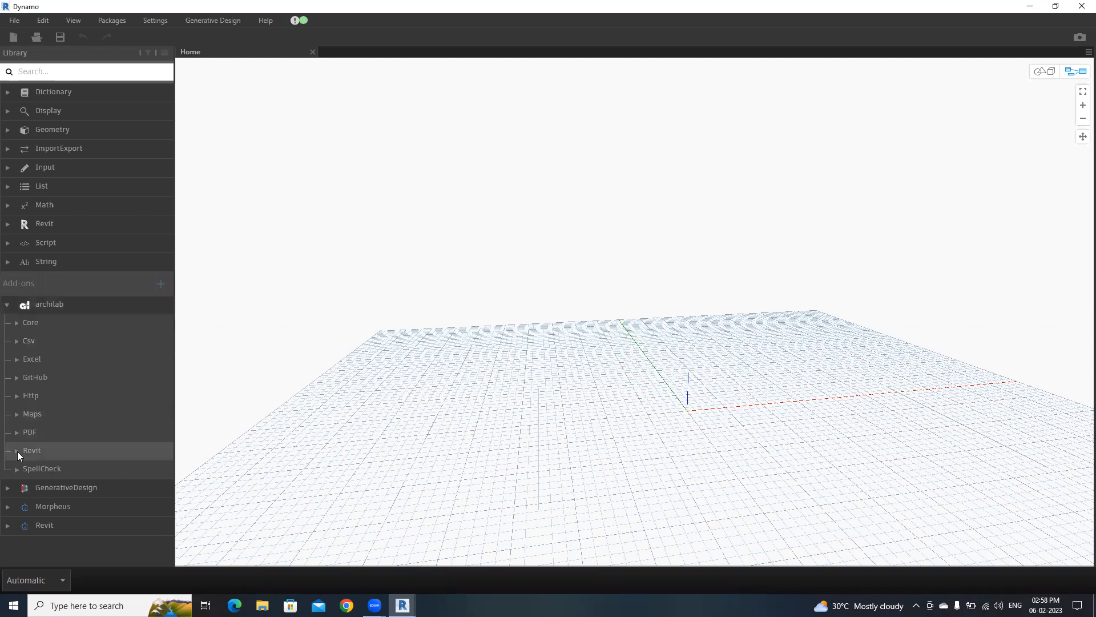
{"action": "scroll", "scroll_direction": "down", "scroll_amount": 3}
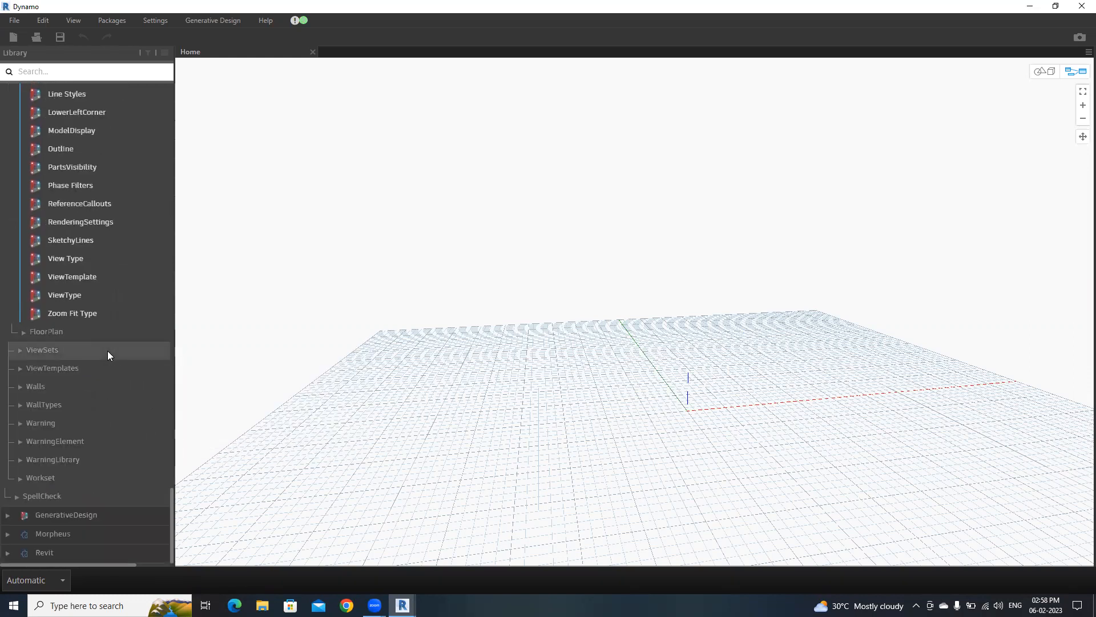
{"action": "left_click", "coordinate": [46, 330]}
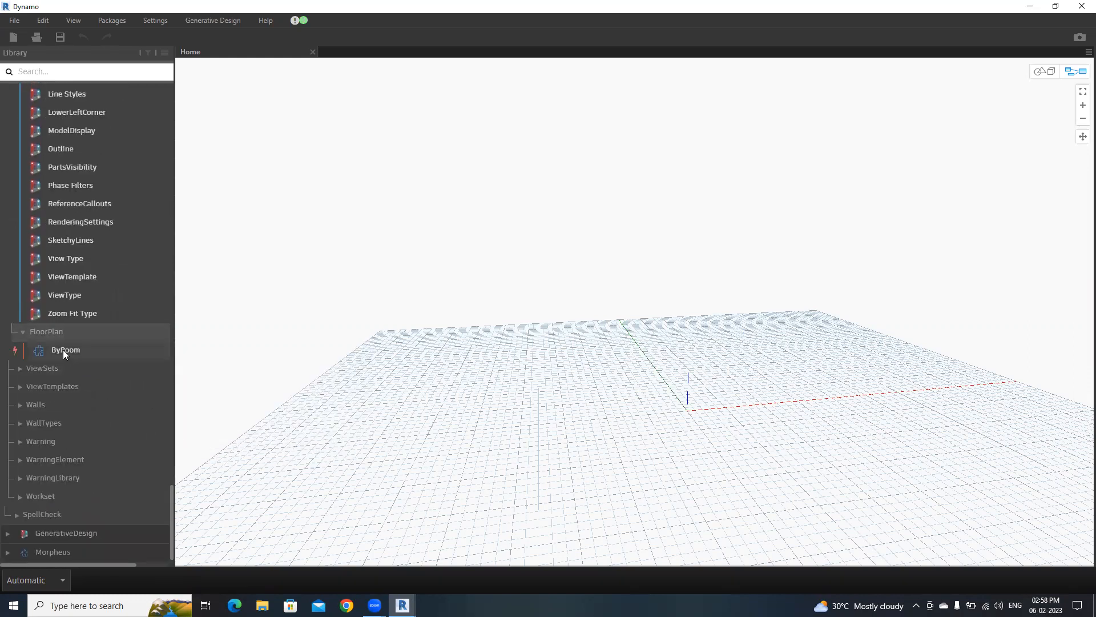
{"action": "mouse_move", "coordinate": [66, 349]}
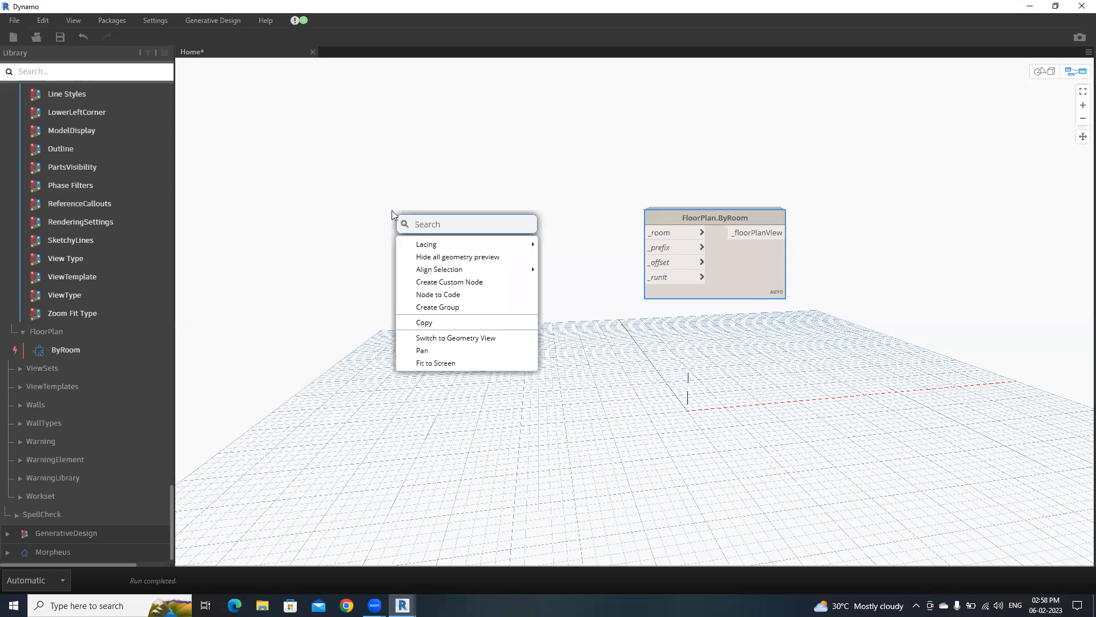
- Place Categories and All Elements of Category nodes and wire Category between them
{"action": "type", "text": "catego"}
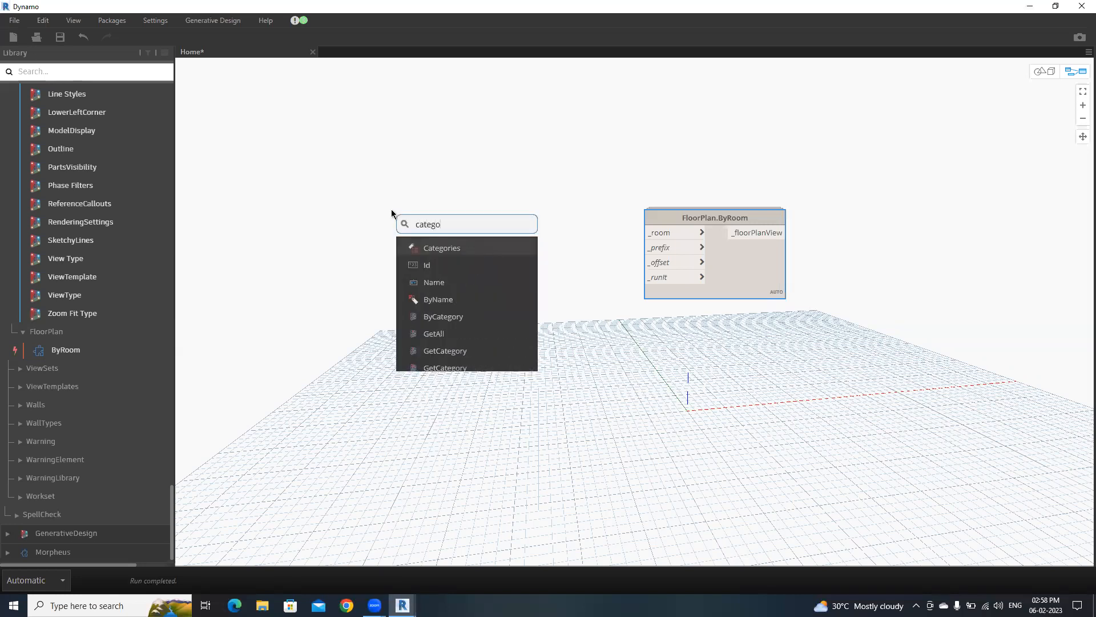
{"action": "left_click", "coordinate": [442, 247]}
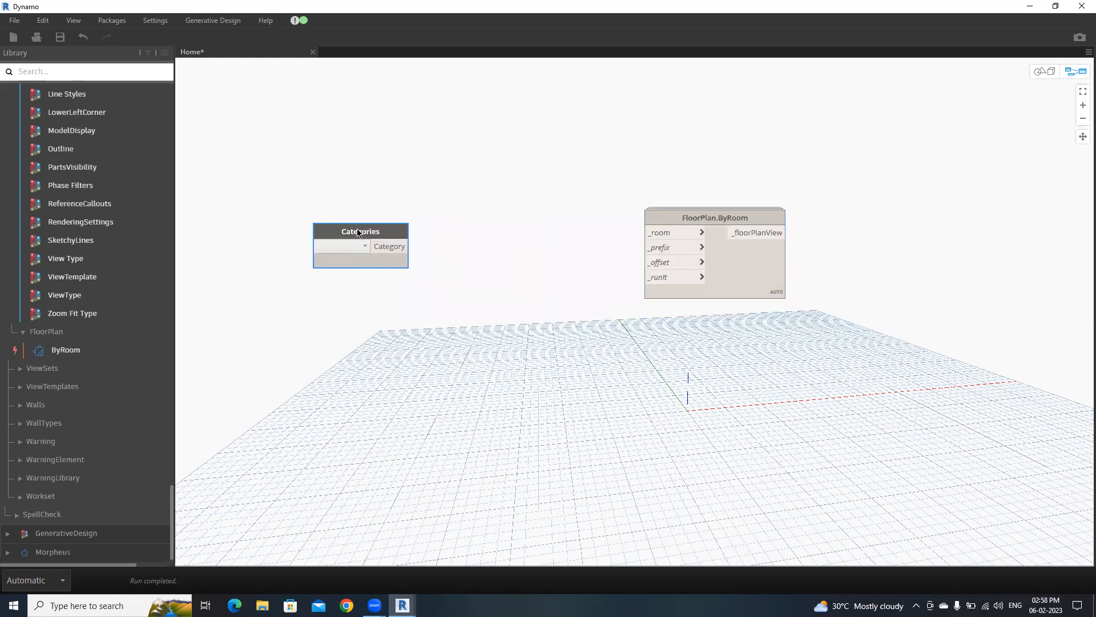
{"action": "type", "text": "a"}
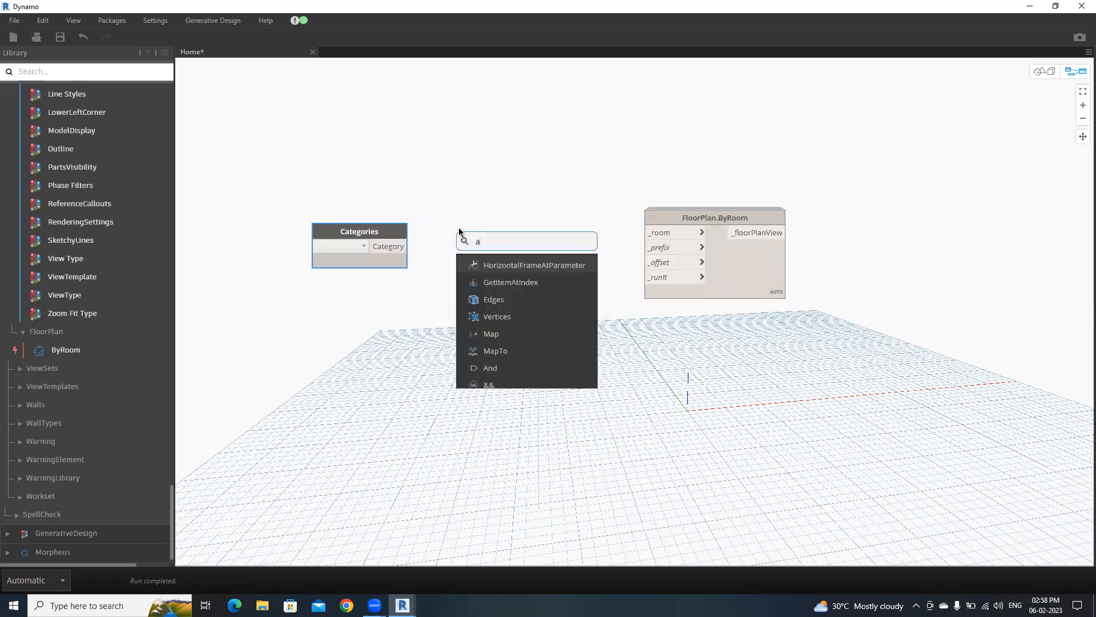
{"action": "type", "text": "ll eleme"}
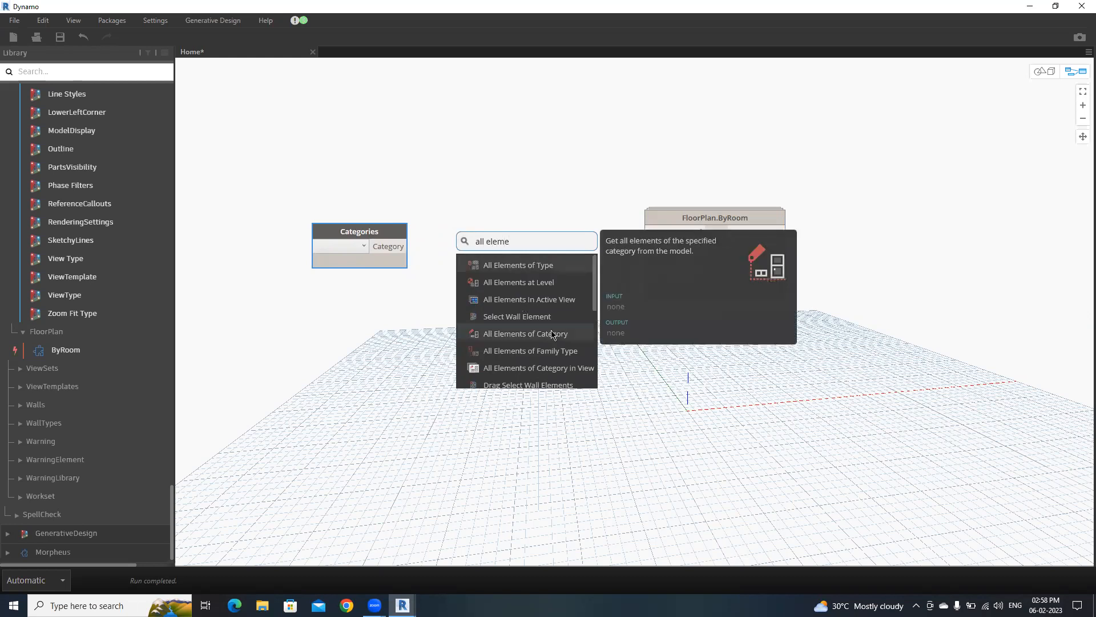
{"action": "left_click", "coordinate": [531, 333]}
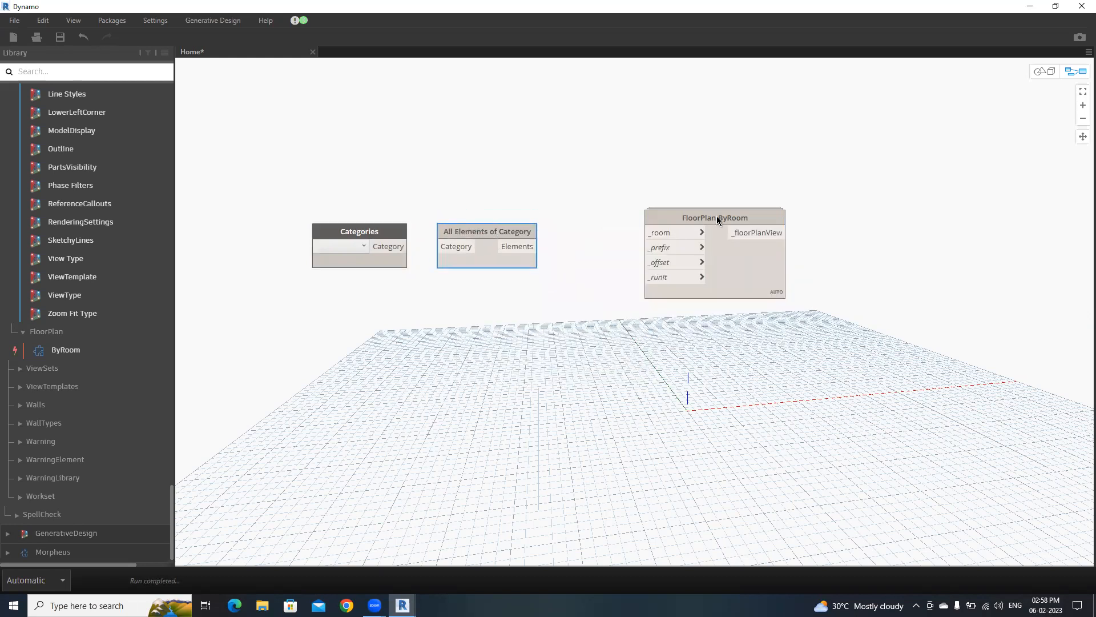
- Add an empty Watch node to the graph via canvas search
{"action": "right_click", "coordinate": [594, 238]}
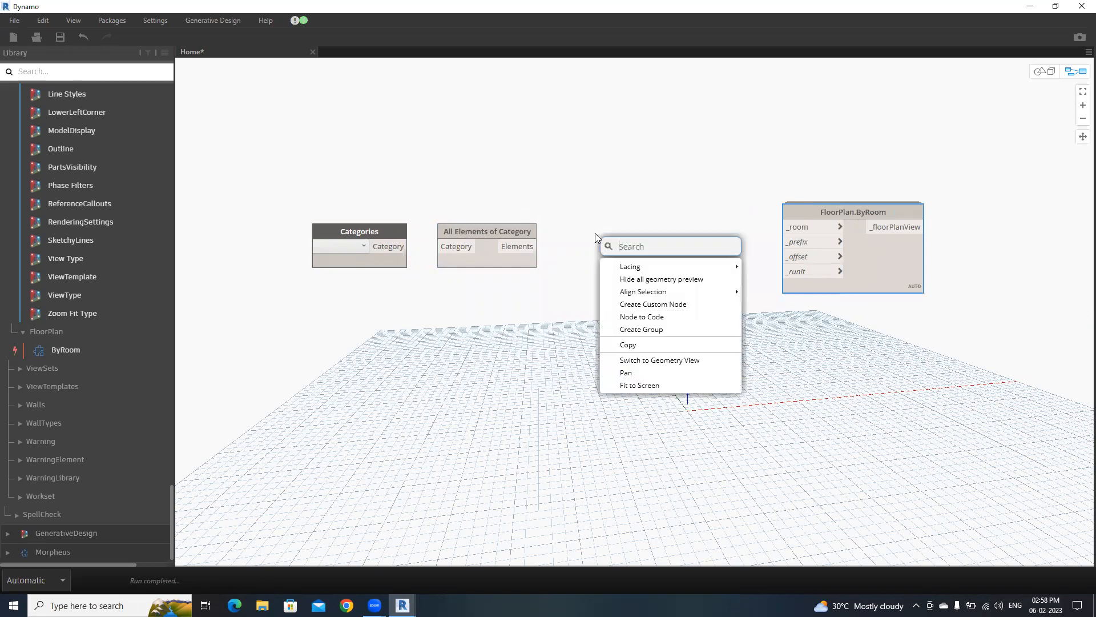
{"action": "type", "text": "wa"}
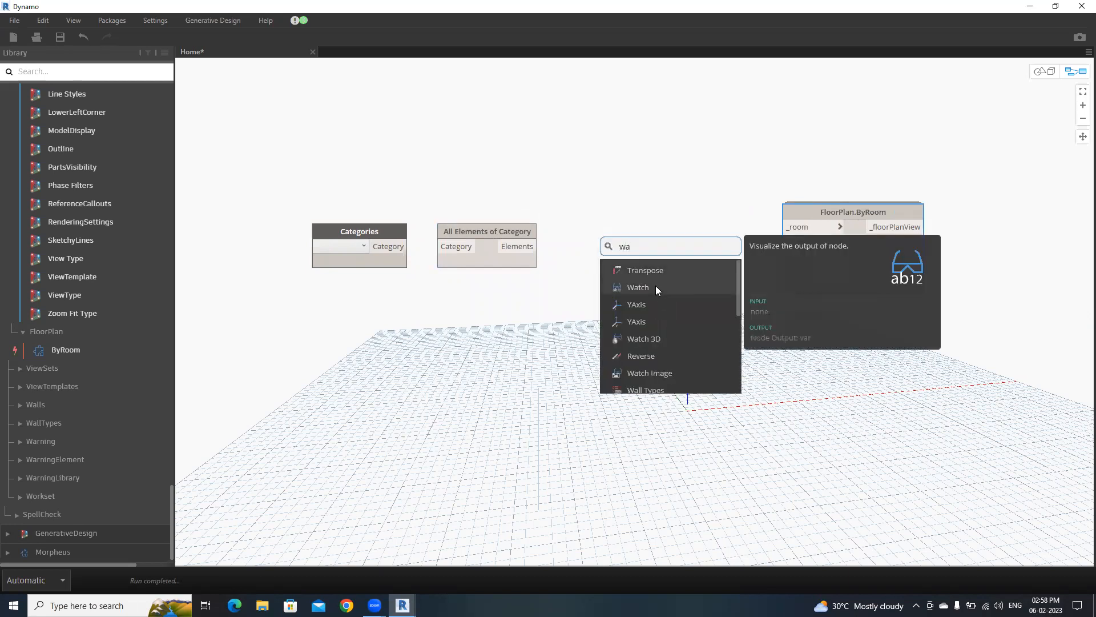
{"action": "left_click", "coordinate": [638, 287]}
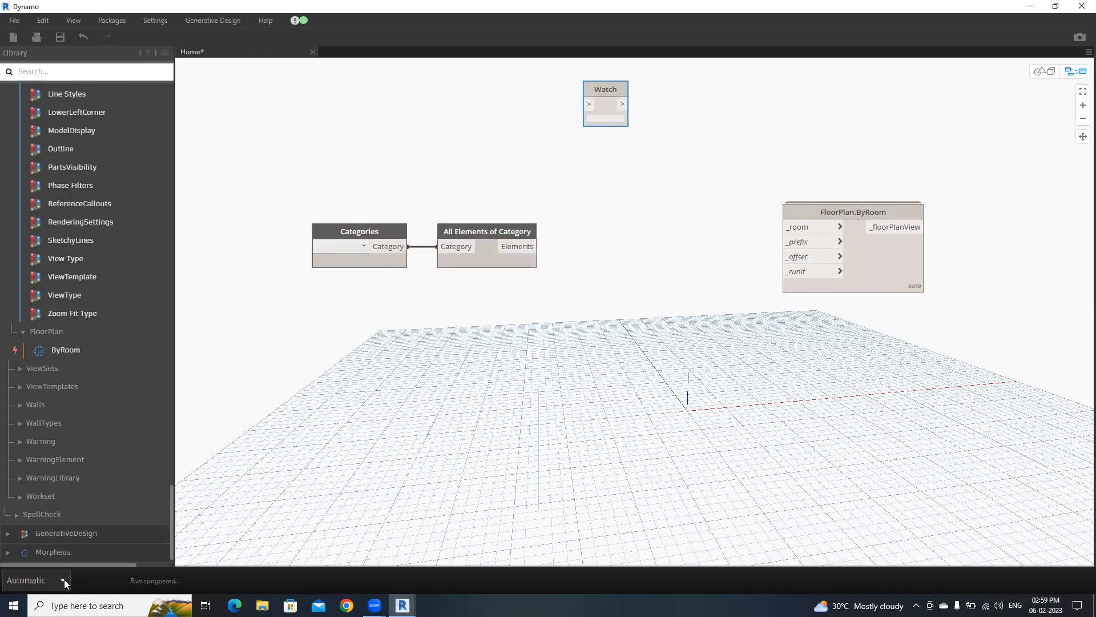
- Switch to Manual run, set Categories to Rooms and run to list Room elements
{"action": "left_click", "coordinate": [62, 580]}
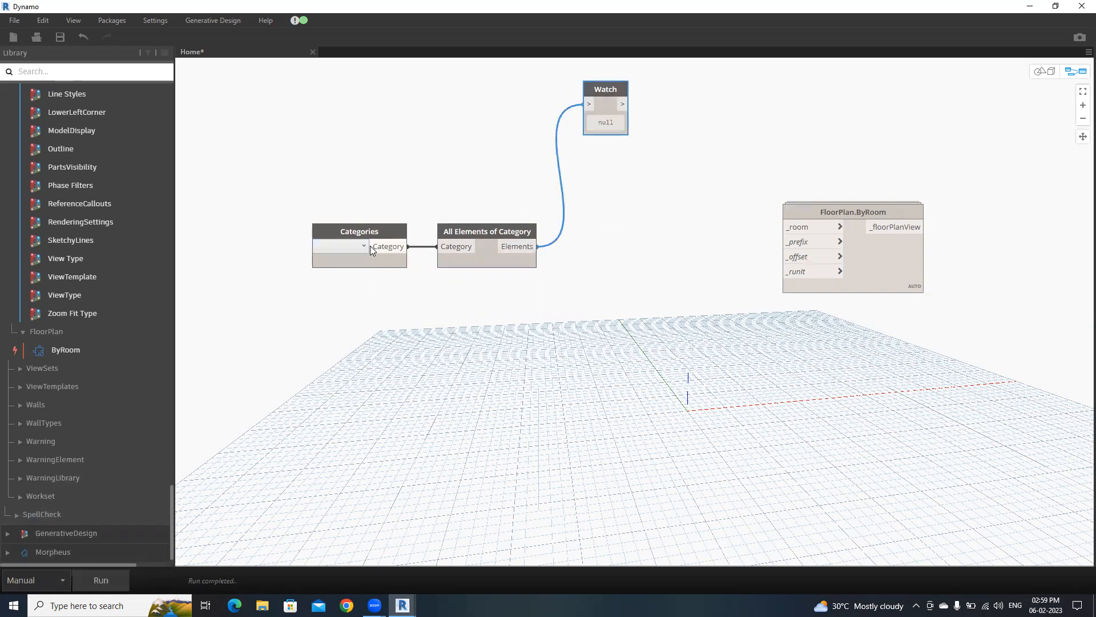
{"action": "left_click", "coordinate": [358, 245]}
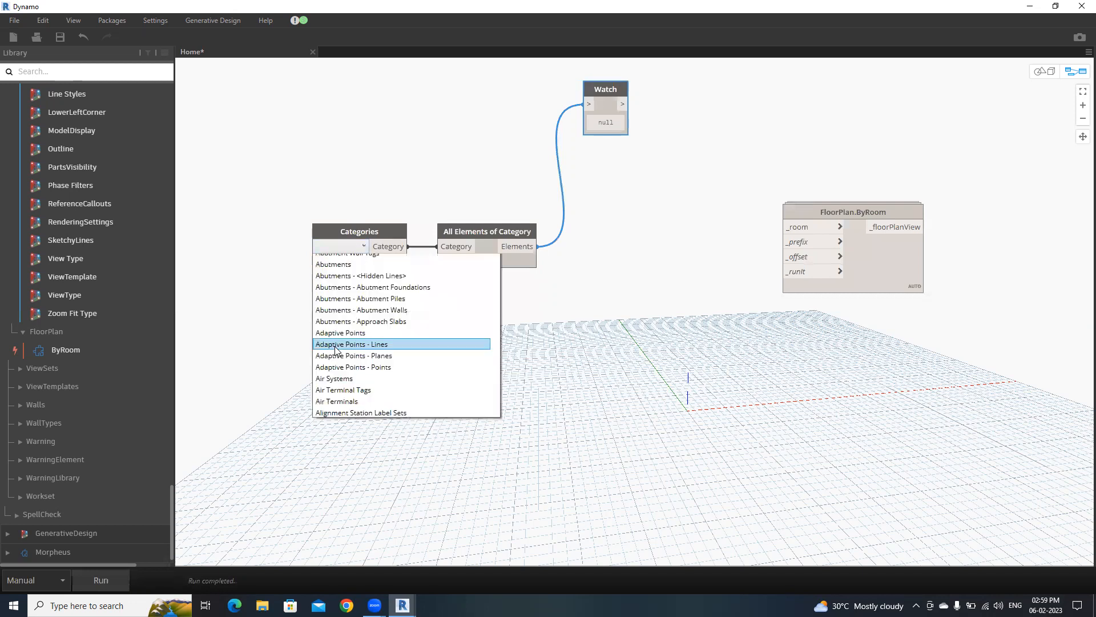
{"action": "scroll", "scroll_direction": "down", "scroll_amount": 3}
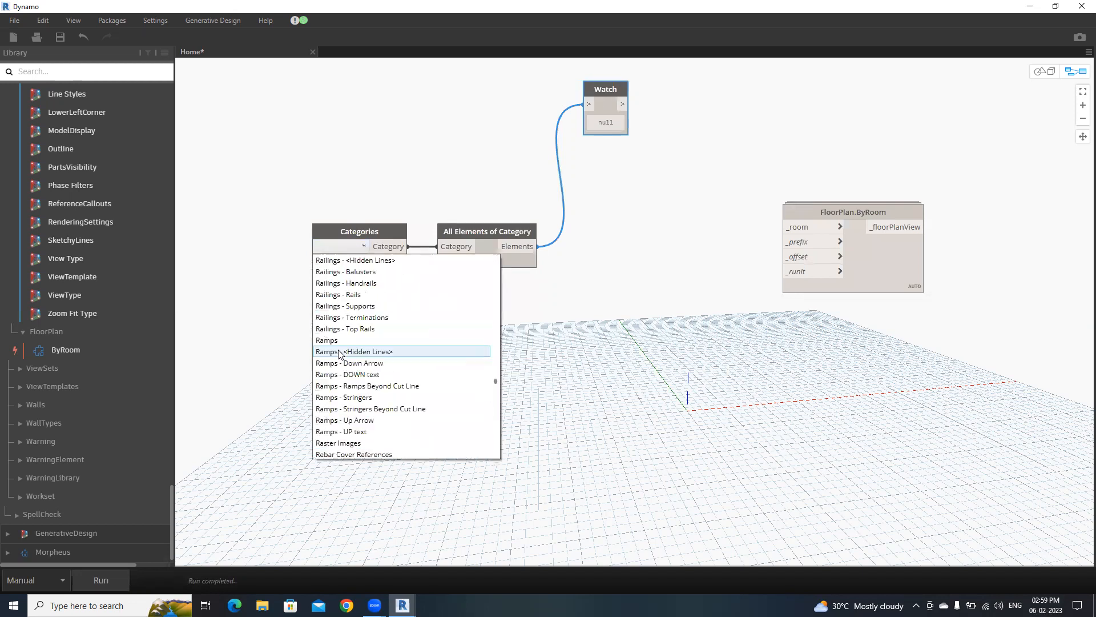
{"action": "left_click", "coordinate": [326, 246]}
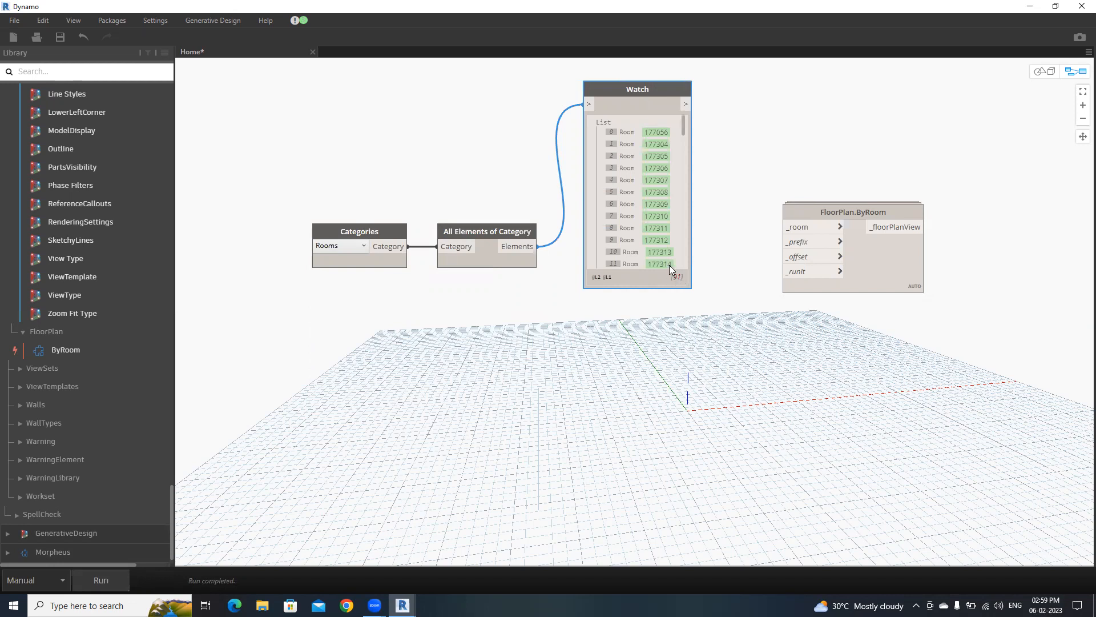
{"action": "left_click", "coordinate": [401, 606]}
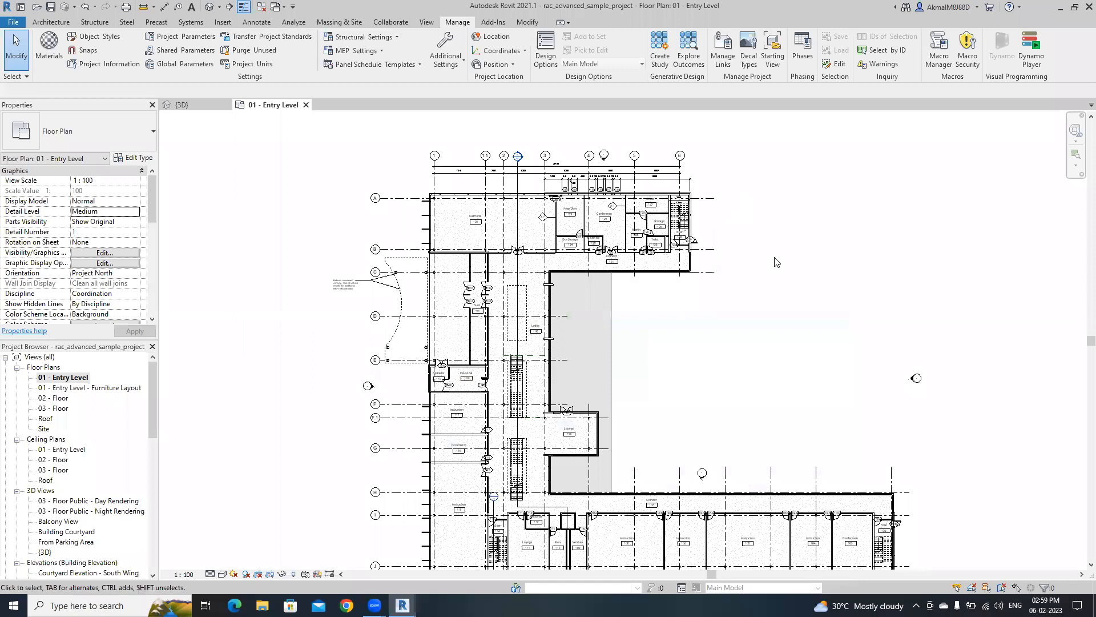
{"action": "mouse_move", "coordinate": [806, 362]}
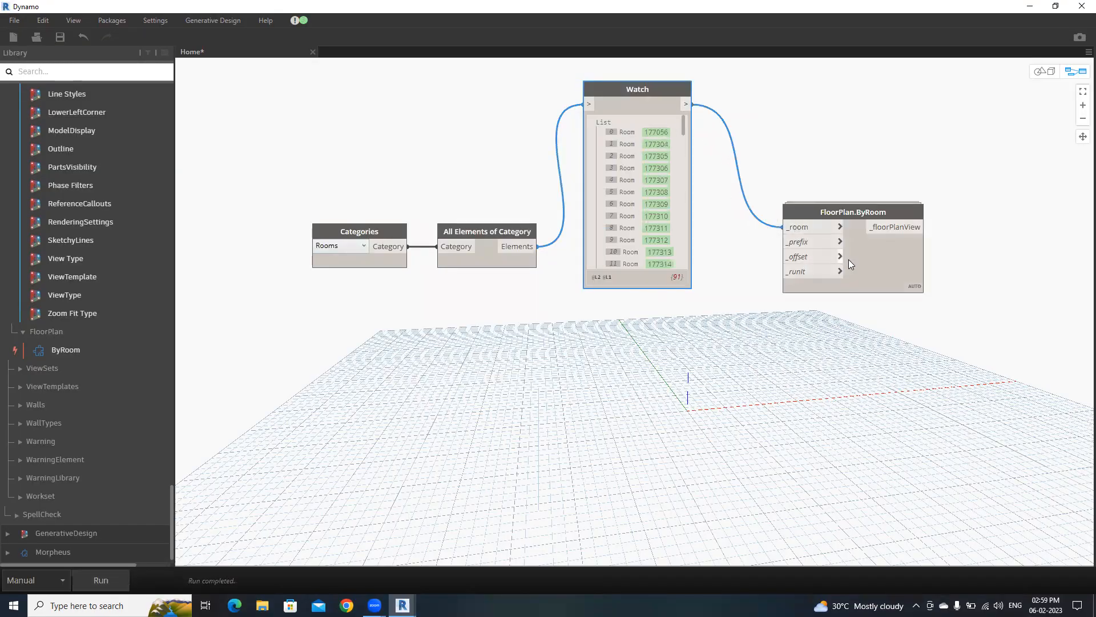
{"action": "mouse_move", "coordinate": [800, 256]}
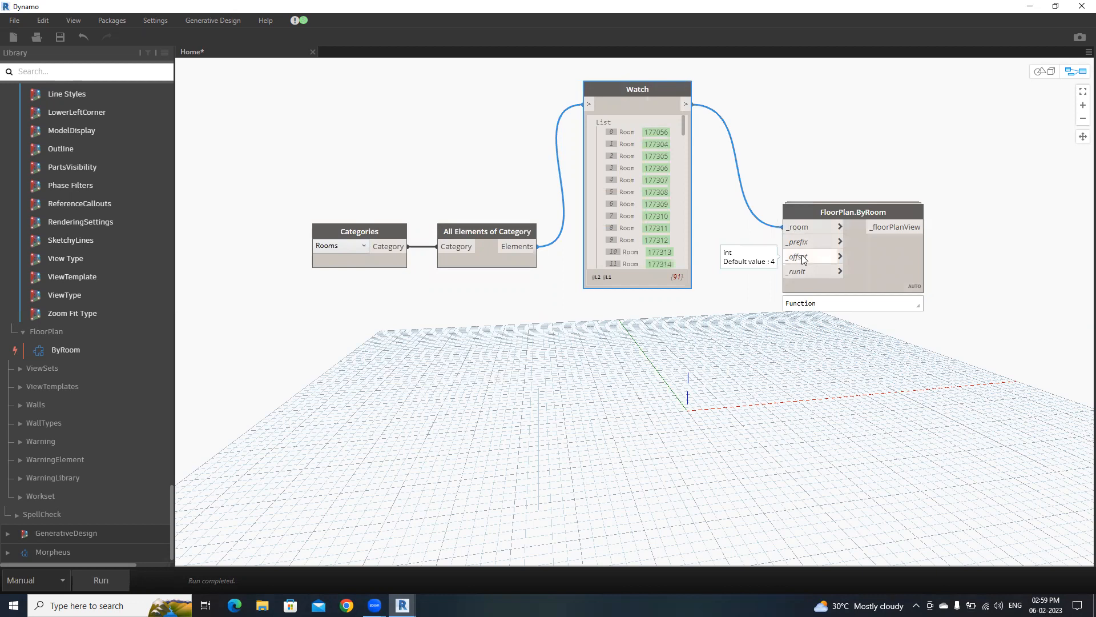
{"action": "mouse_move", "coordinate": [804, 272]}
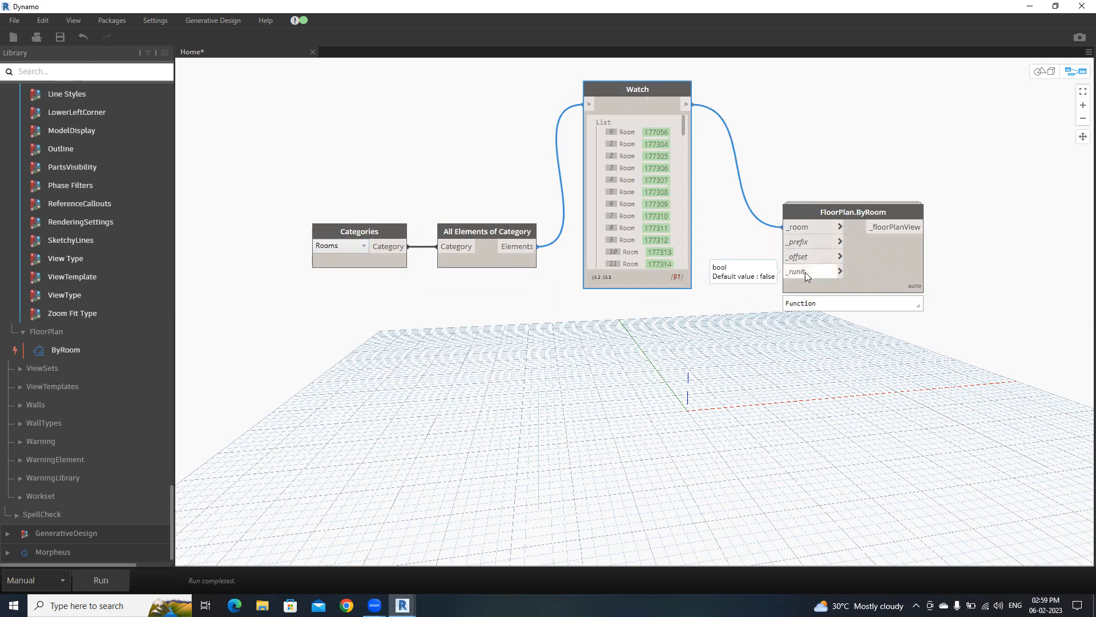
{"action": "mouse_move", "coordinate": [782, 306]}
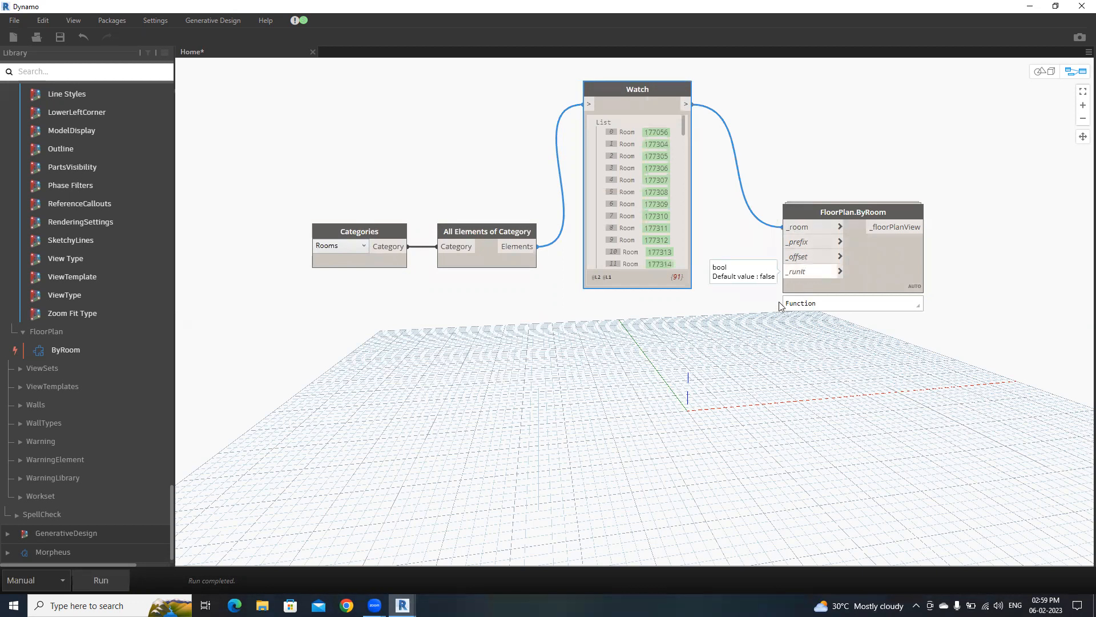
- Feed FloorPlan.ByRoom a Code Block offset of 2 and a Boolean False on runit
{"action": "double_click", "coordinate": [666, 331]}
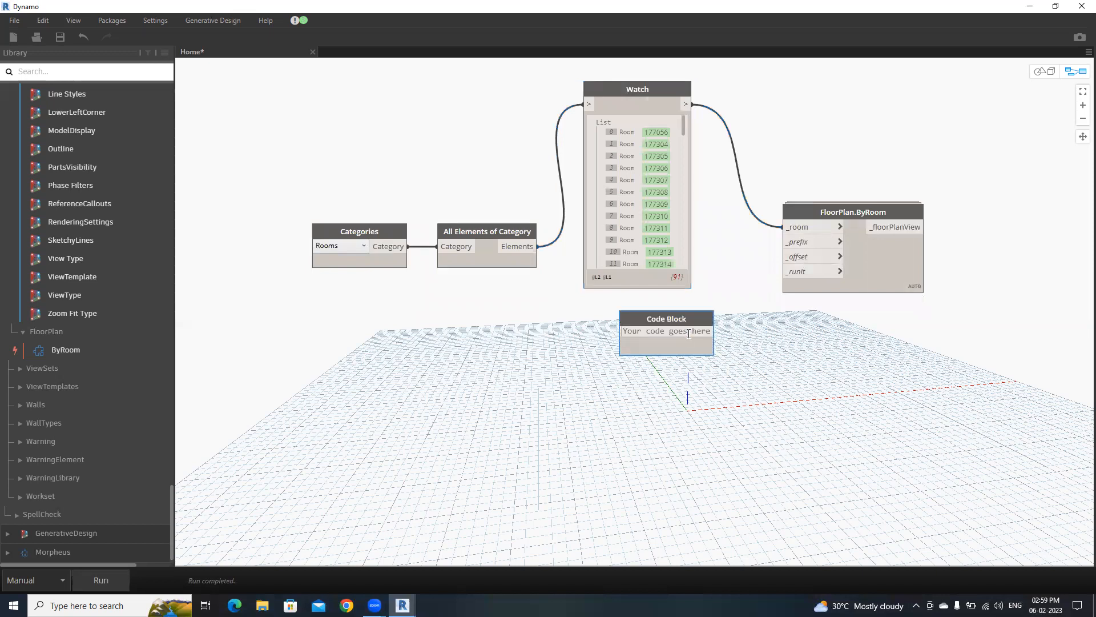
{"action": "type", "text": "1 2;"}
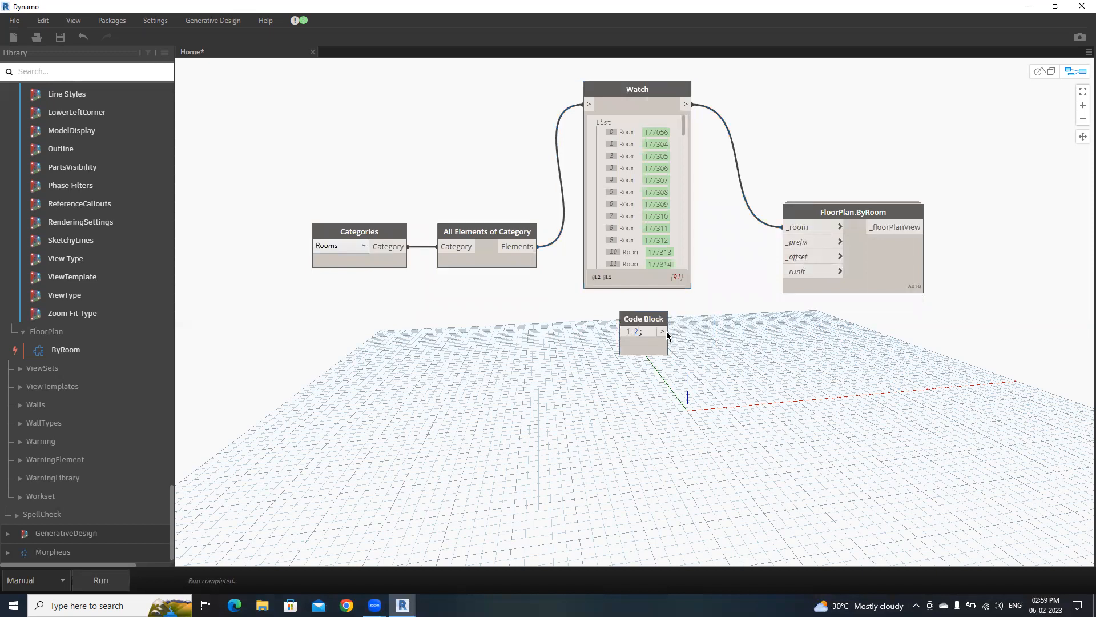
{"action": "right_click", "coordinate": [726, 369]}
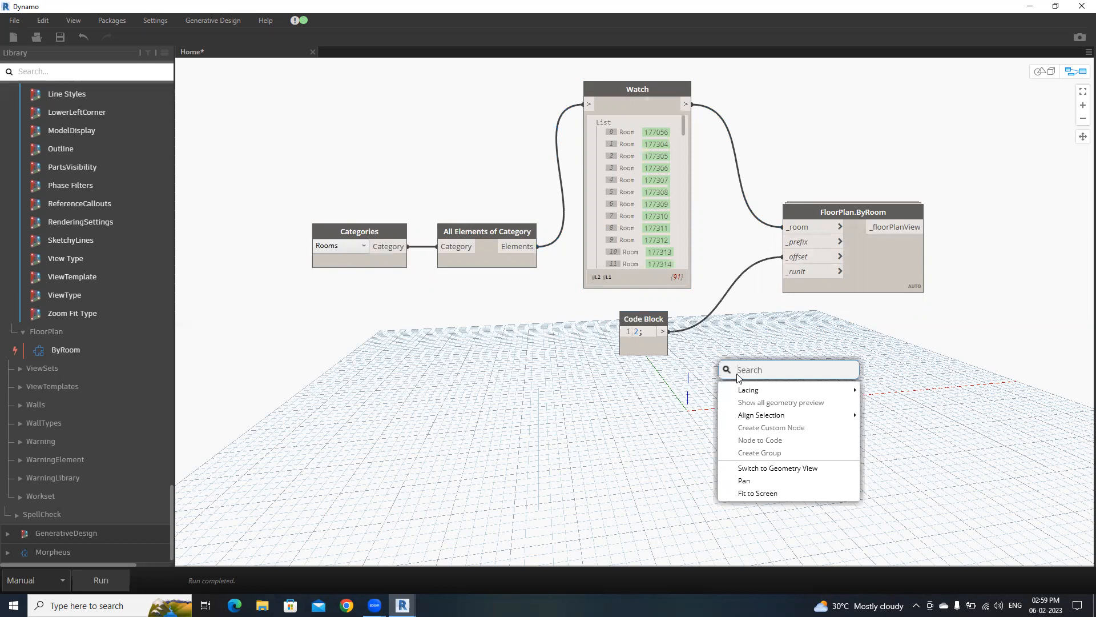
{"action": "type", "text": "bool"}
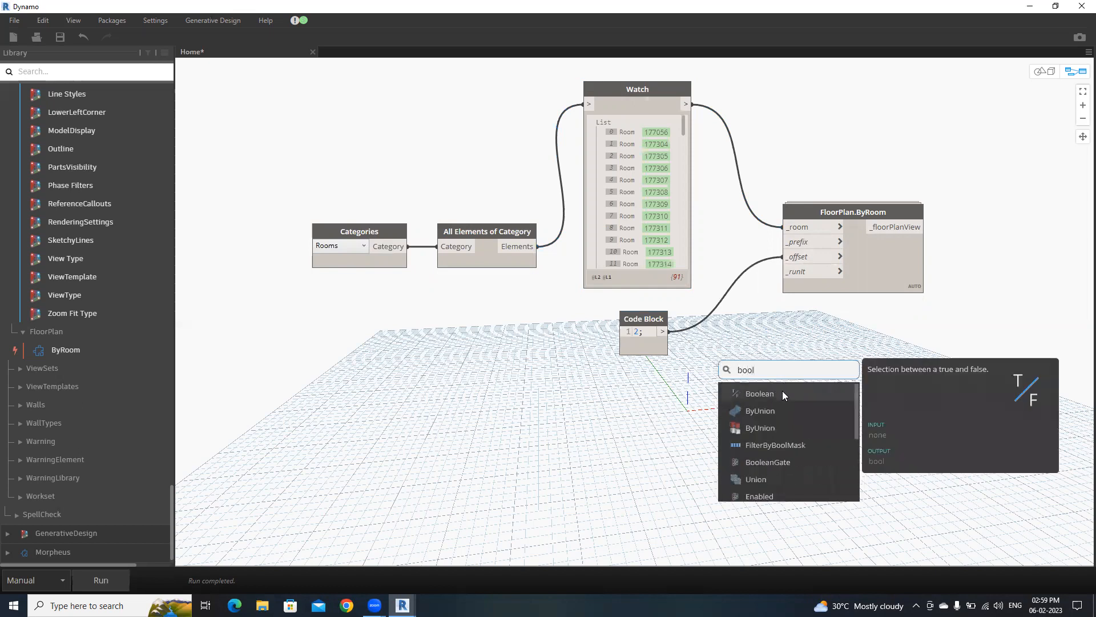
{"action": "left_click", "coordinate": [760, 393]}
{"action": "type", "text": "wa"}
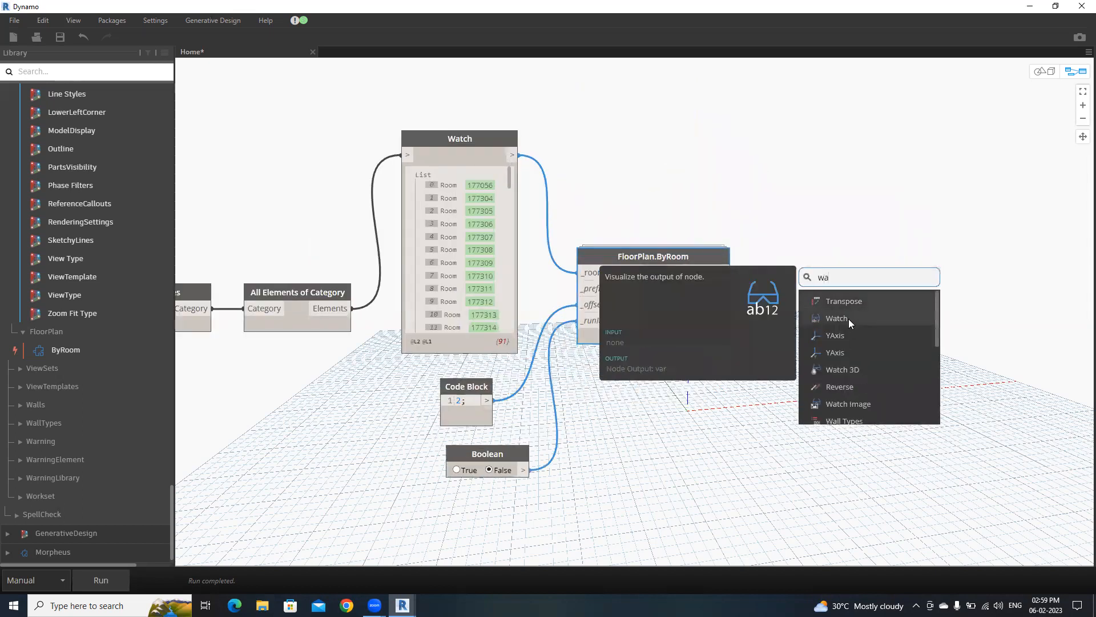
- Attach a Watch to the floorPlanView output and set the Boolean to True
{"action": "left_click", "coordinate": [836, 318]}
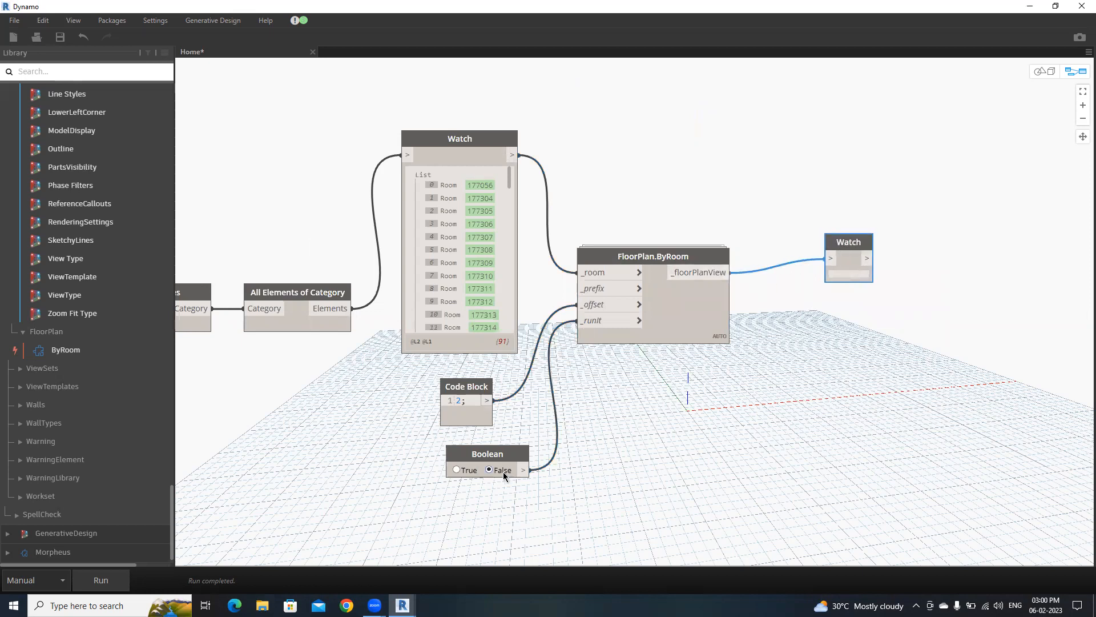
{"action": "left_click", "coordinate": [456, 469]}
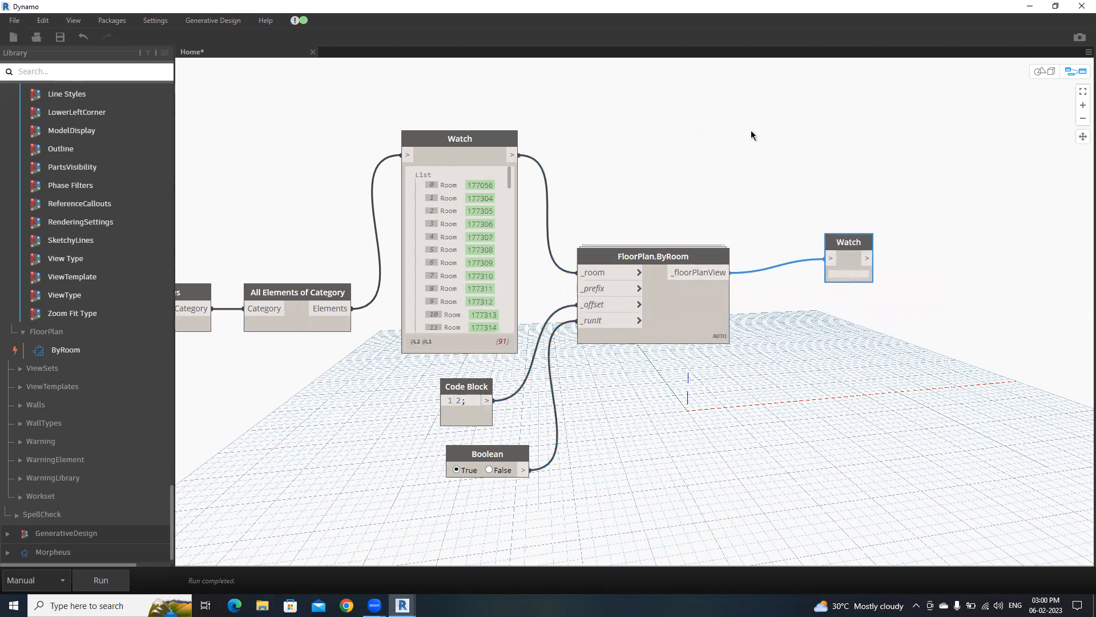
{"action": "mouse_move", "coordinate": [714, 28]}
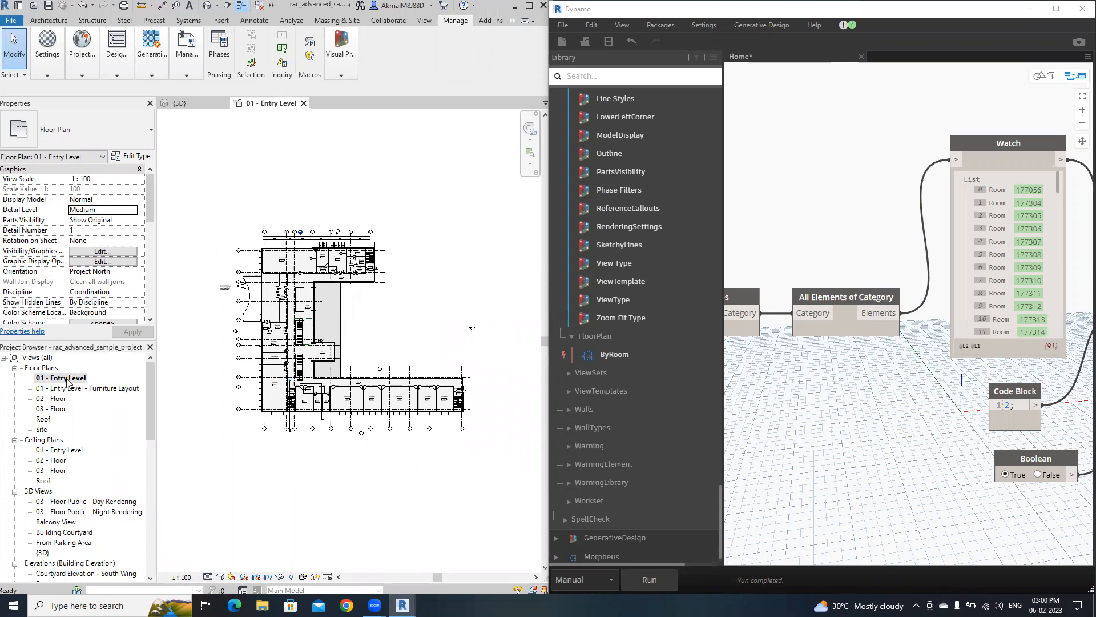
{"action": "mouse_move", "coordinate": [352, 474]}
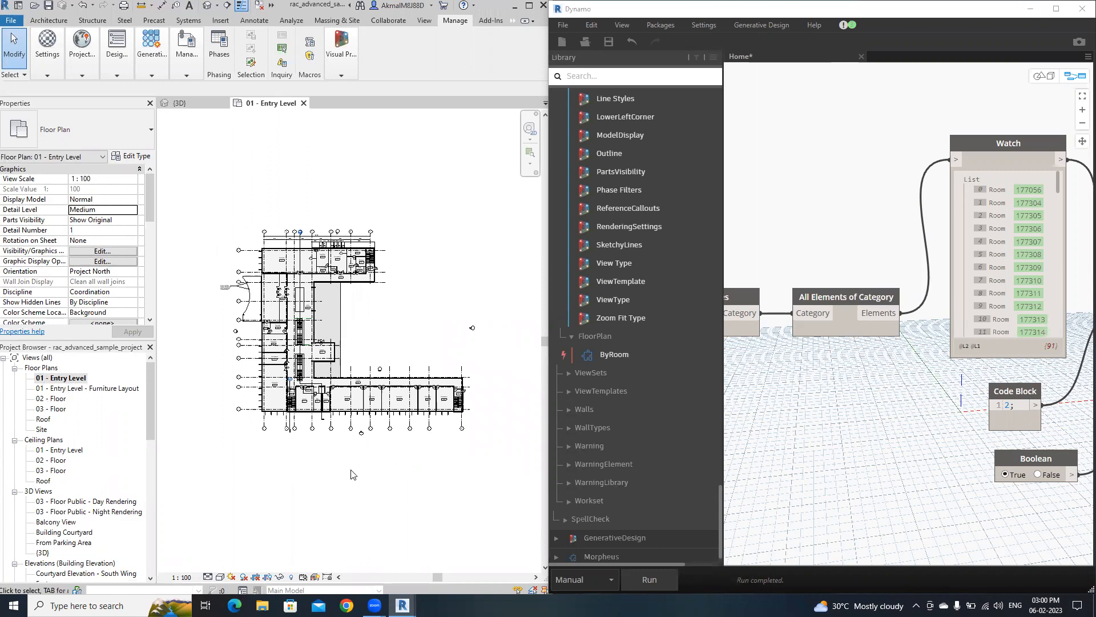
{"action": "mouse_move", "coordinate": [748, 547]}
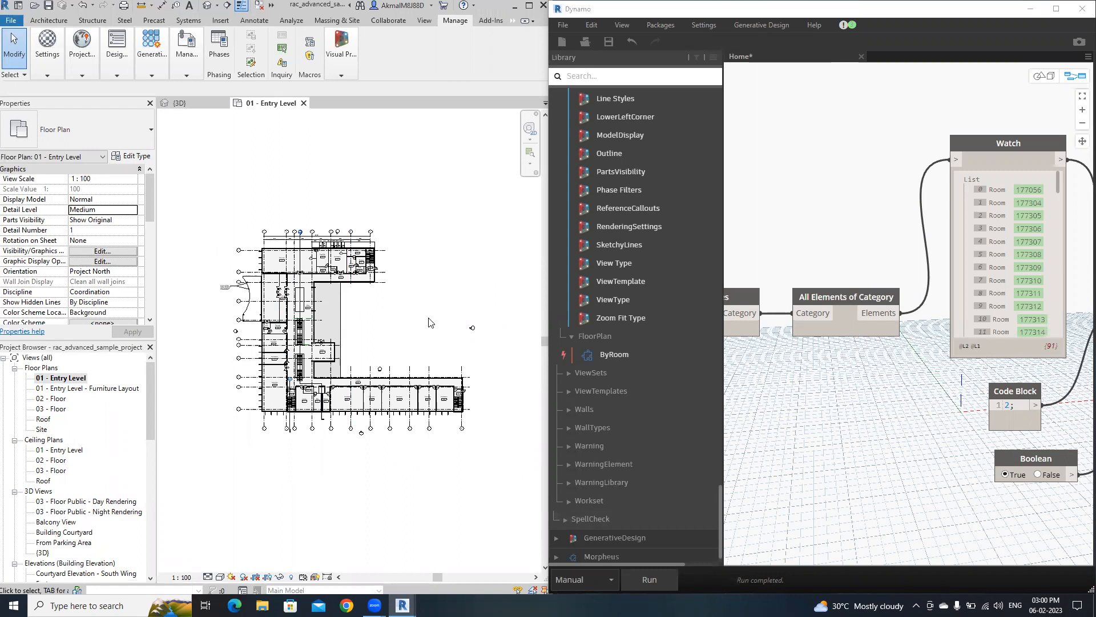
{"action": "mouse_move", "coordinate": [650, 580]}
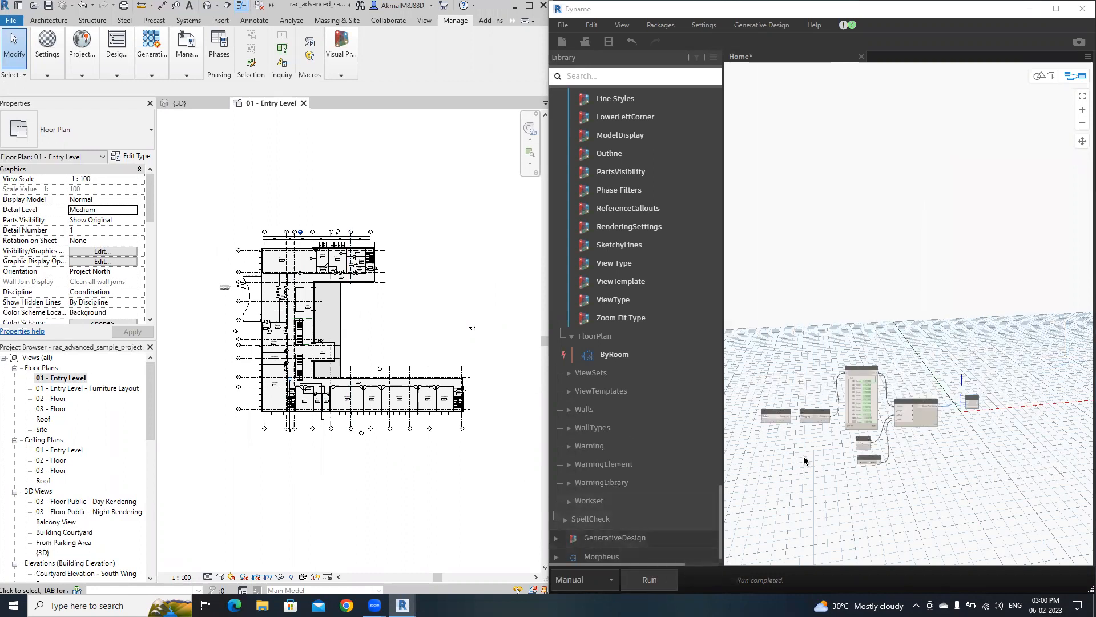
- Run the graph to generate per-room floor plan views
{"action": "left_click", "coordinate": [648, 579]}
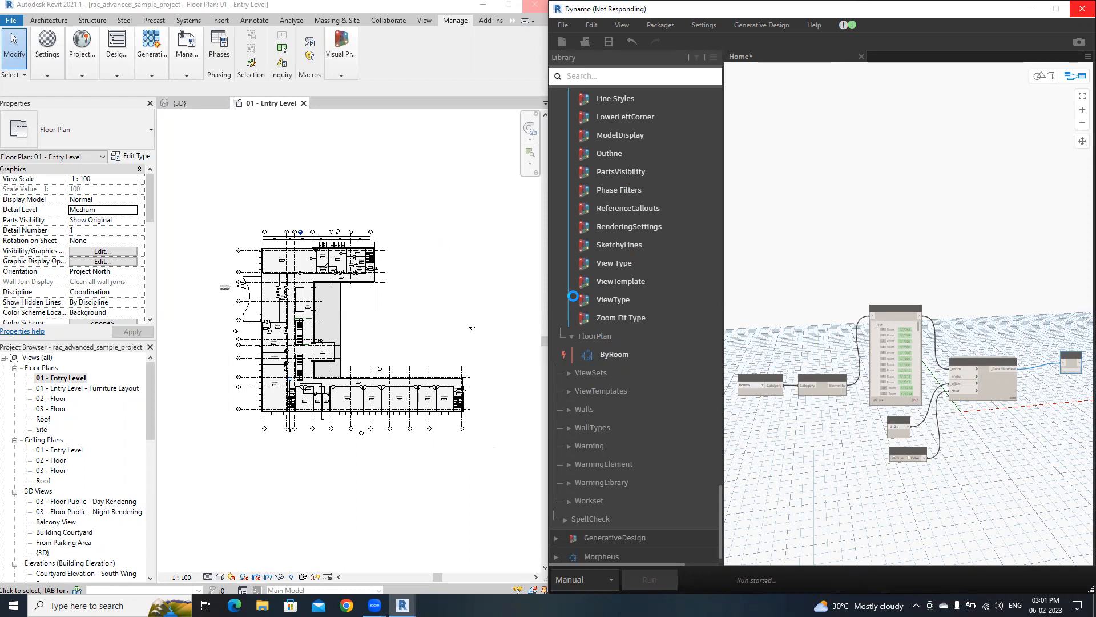
{"action": "mouse_move", "coordinate": [470, 344]}
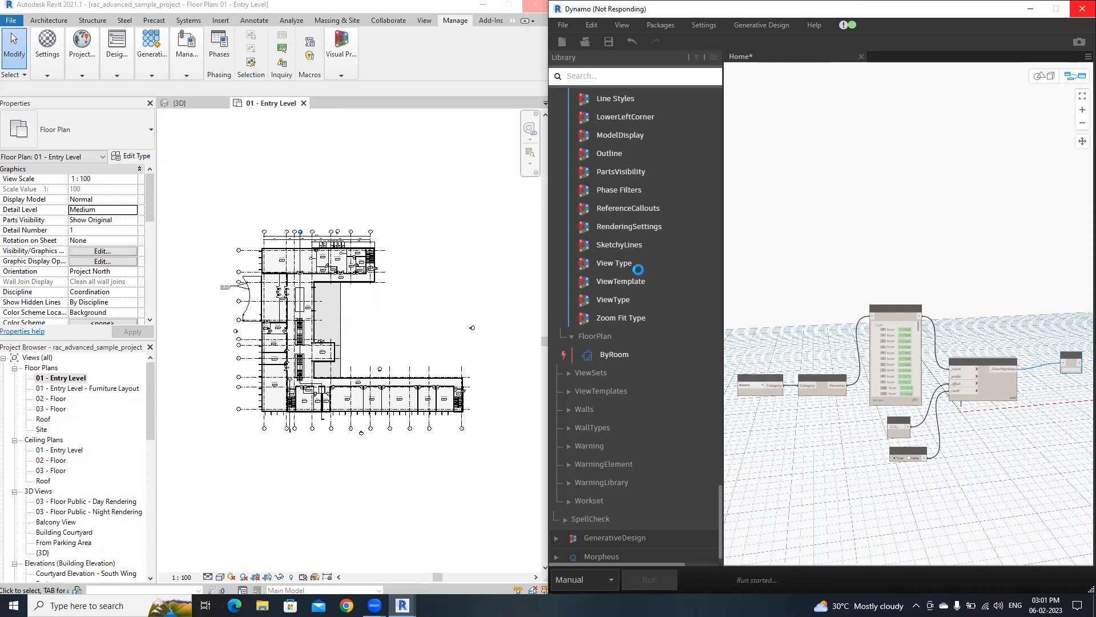
{"action": "mouse_move", "coordinate": [521, 396]}
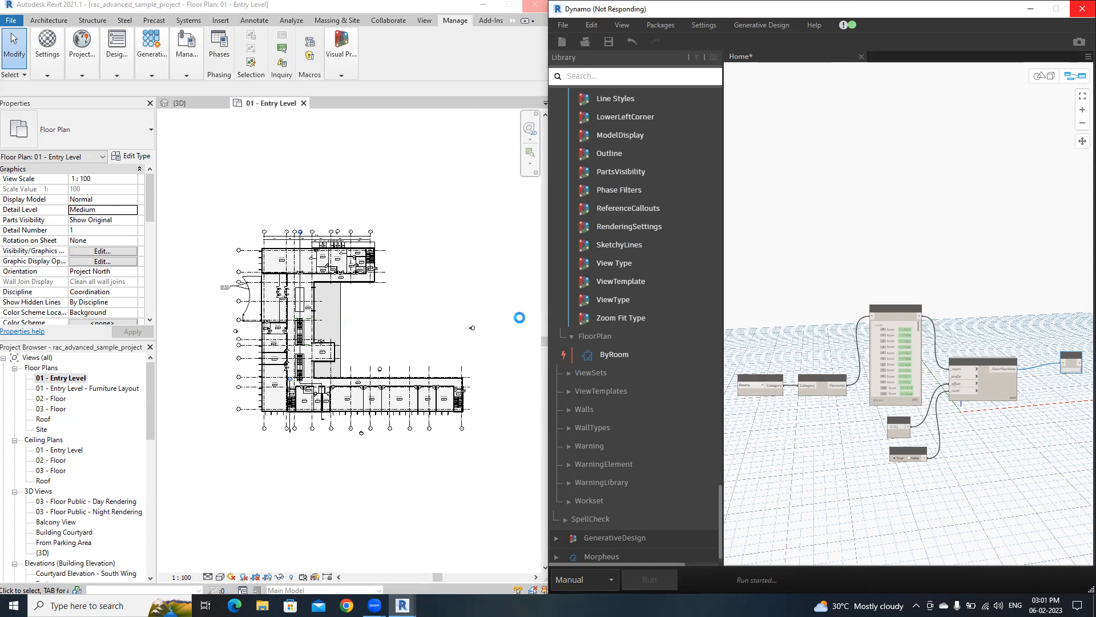
{"action": "mouse_move", "coordinate": [439, 327]}
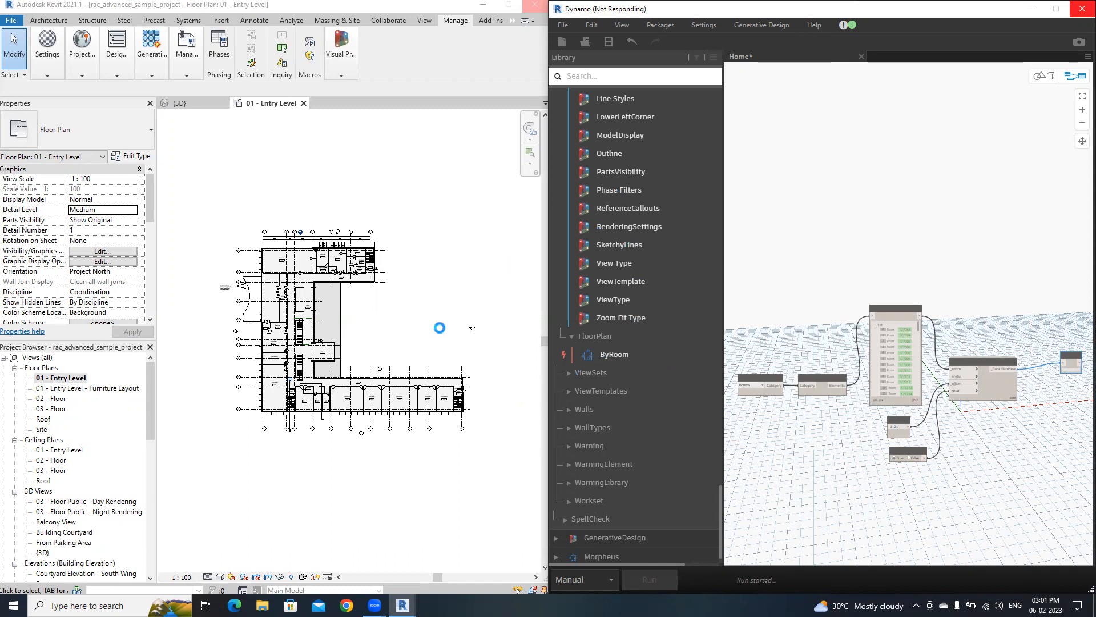
{"action": "mouse_move", "coordinate": [435, 265]}
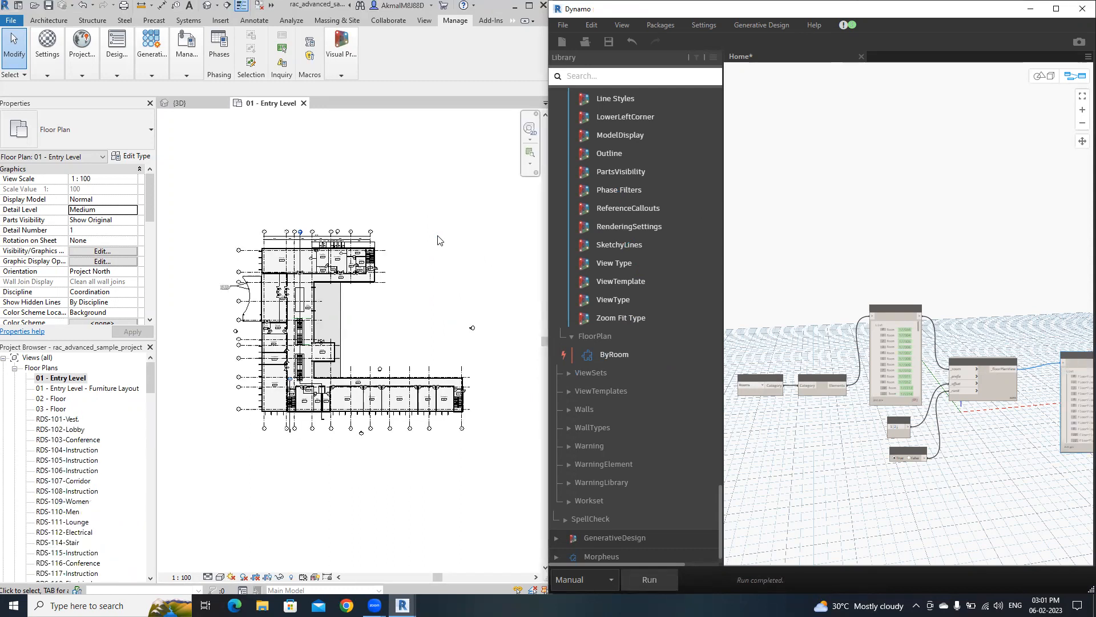
{"action": "mouse_move", "coordinate": [684, 498]}
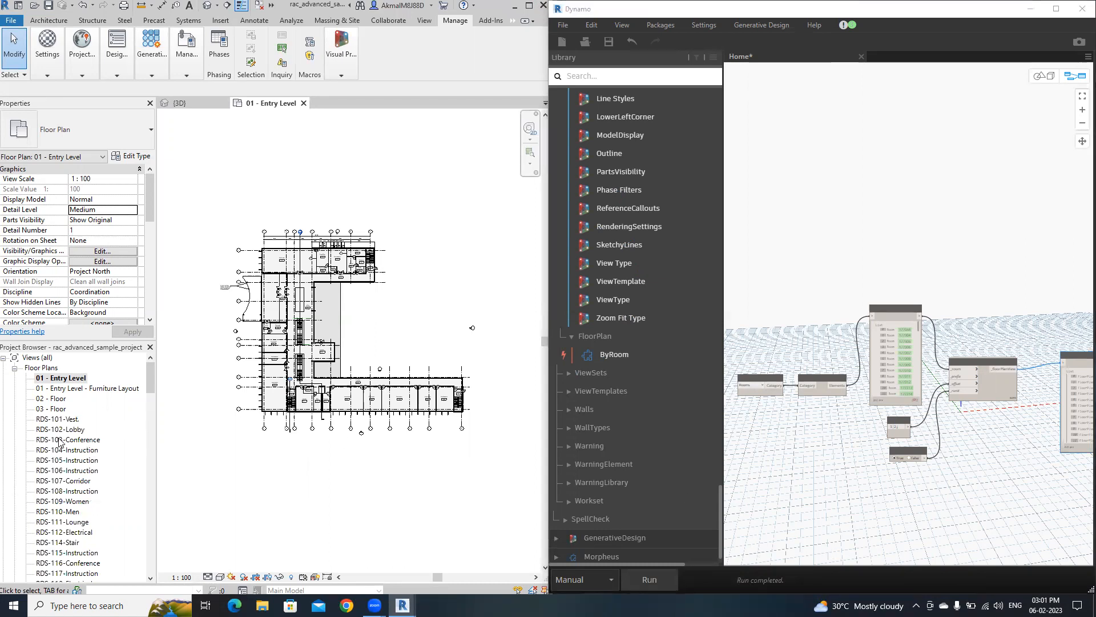
- Select the new RDS-121-Cafeteria plan in the Project Browser
{"action": "scroll", "scroll_direction": "down", "scroll_amount": 3}
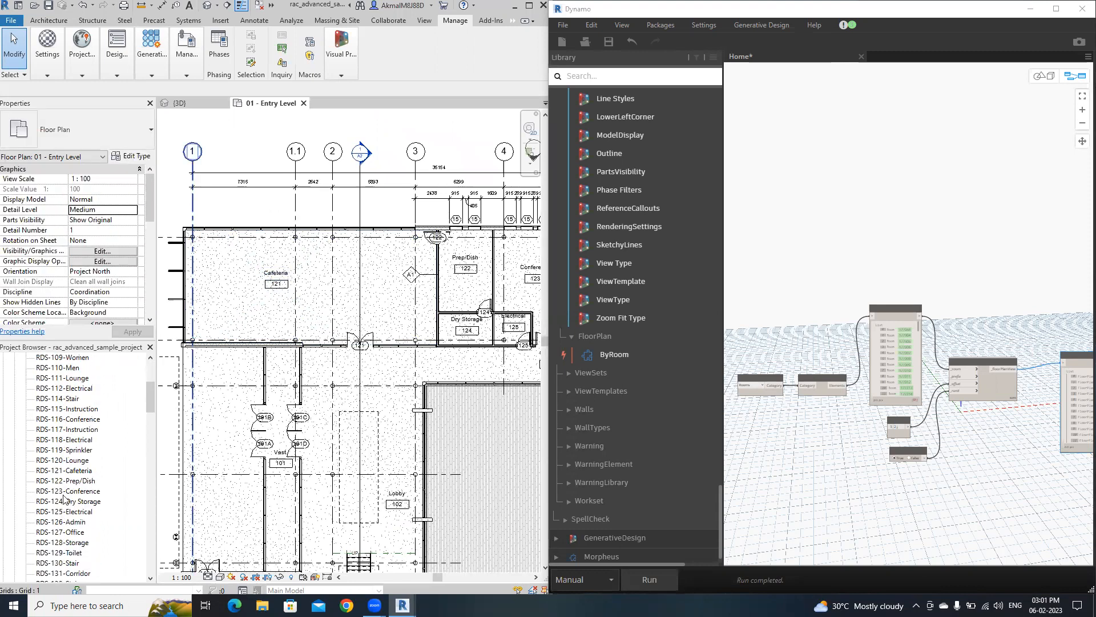
{"action": "left_click", "coordinate": [63, 470]}
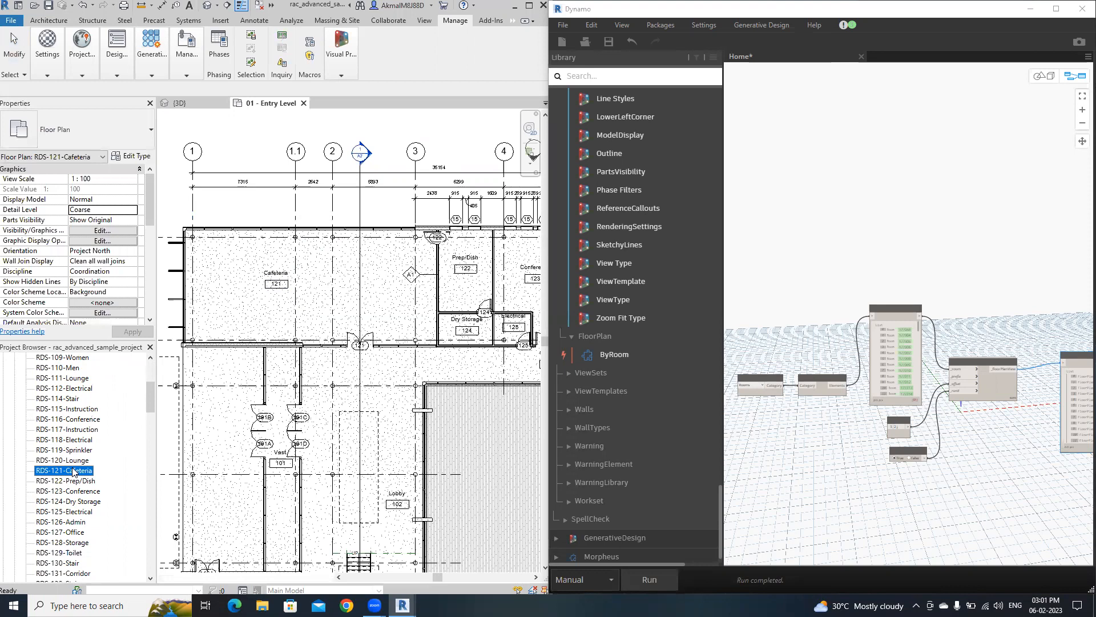
- Open RDS-121-Cafeteria and compare it with the Entry Level plan
{"action": "double_click", "coordinate": [63, 470]}
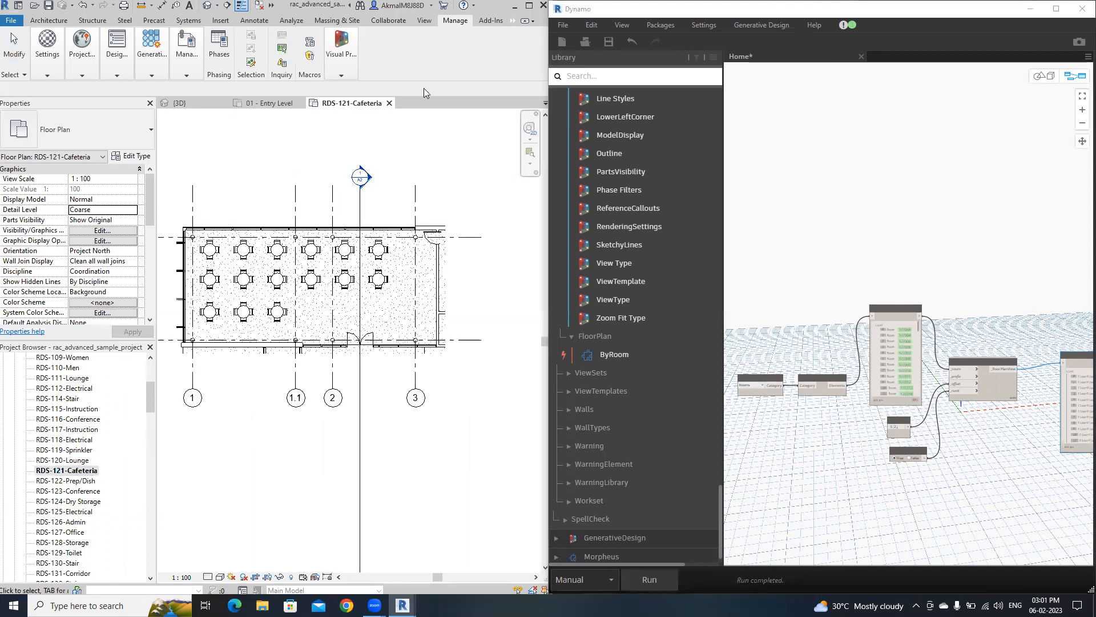
{"action": "mouse_move", "coordinate": [272, 21]}
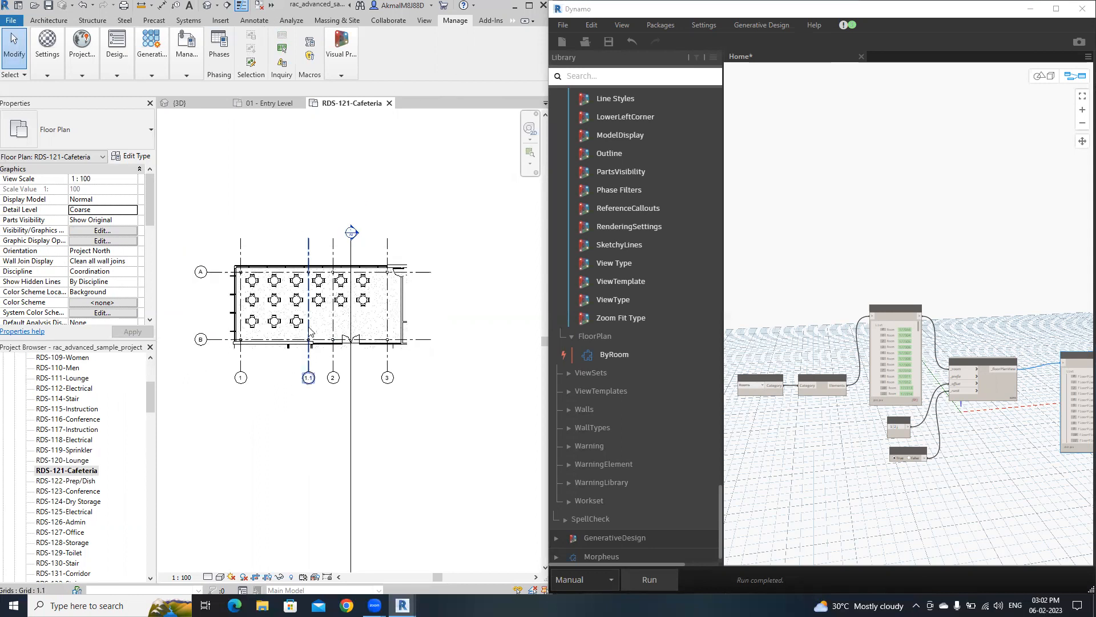
{"action": "left_click", "coordinate": [265, 103]}
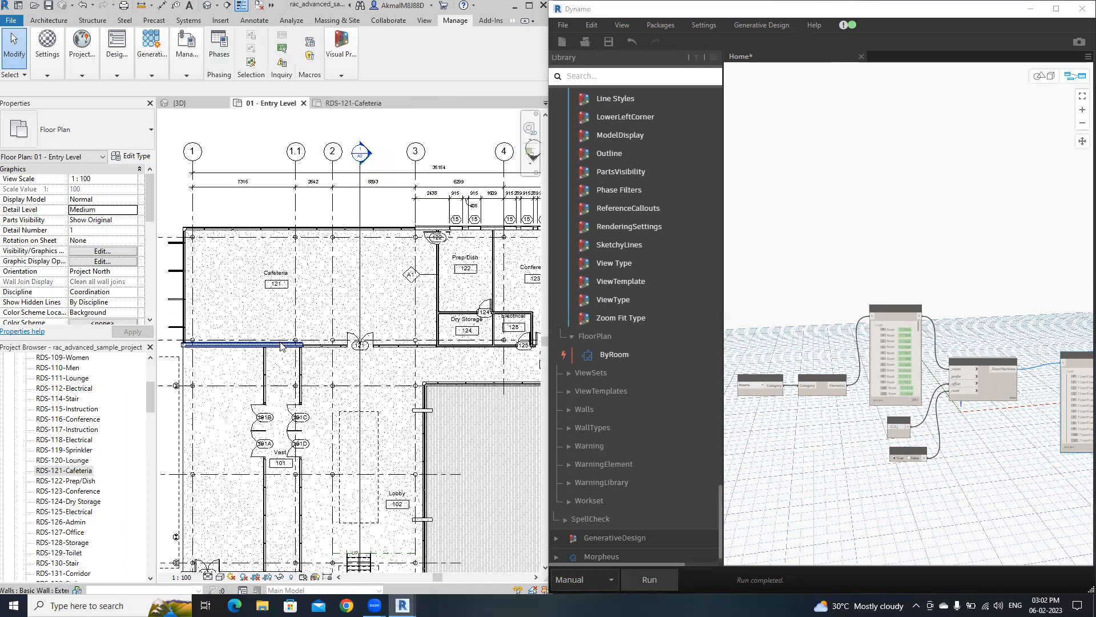
{"action": "left_click", "coordinate": [351, 103]}
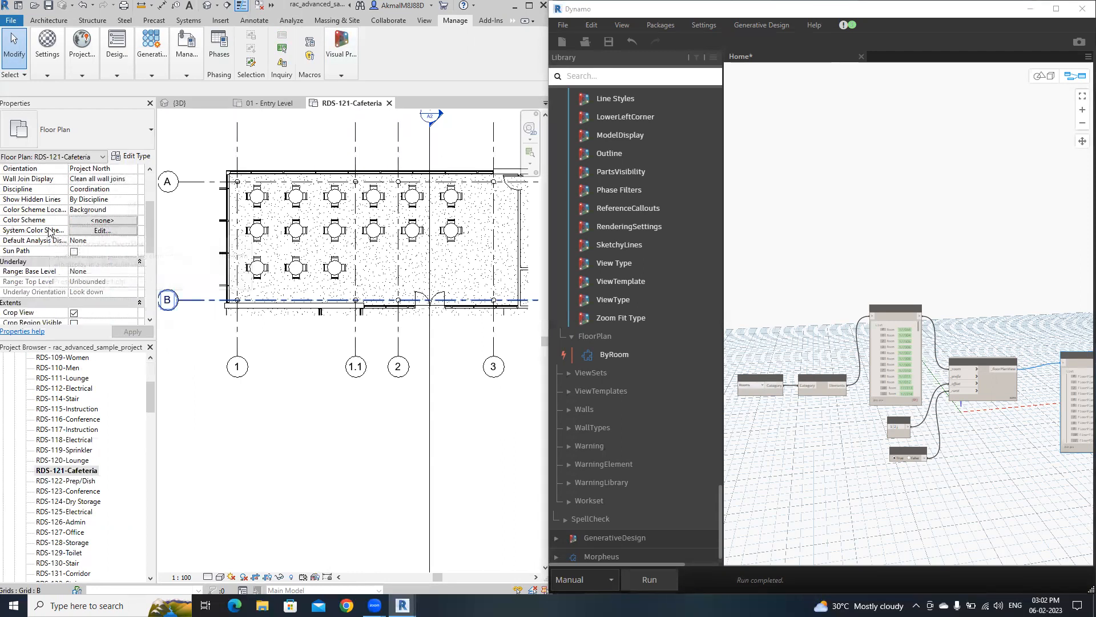
- Enable Crop Region Visible for the cafeteria view in Properties
{"action": "scroll", "scroll_direction": "down", "scroll_amount": 3}
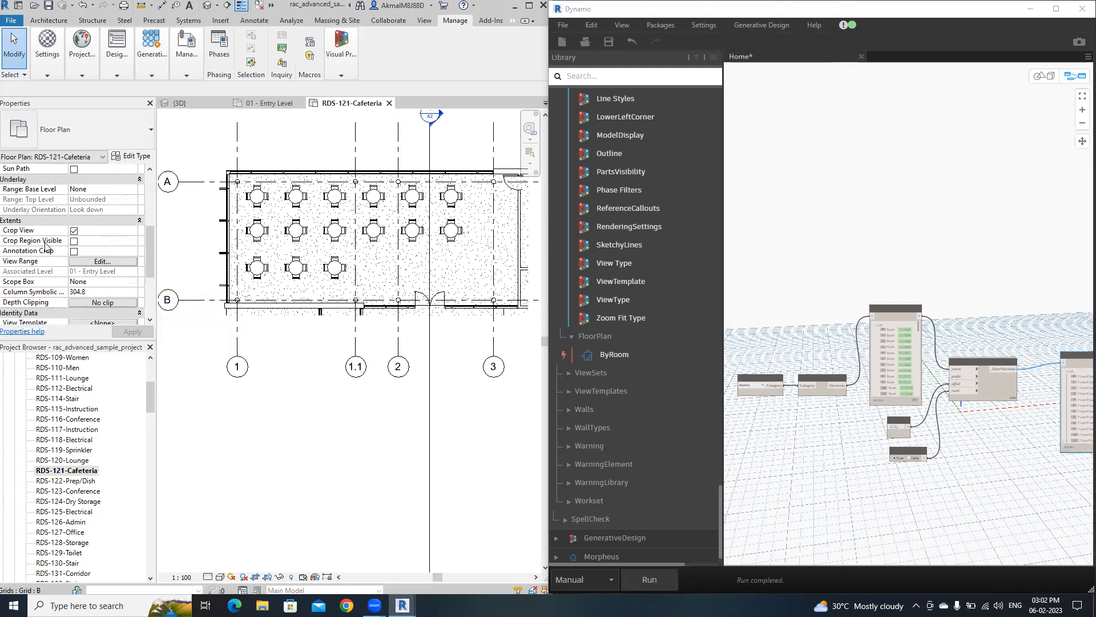
{"action": "left_click", "coordinate": [73, 250]}
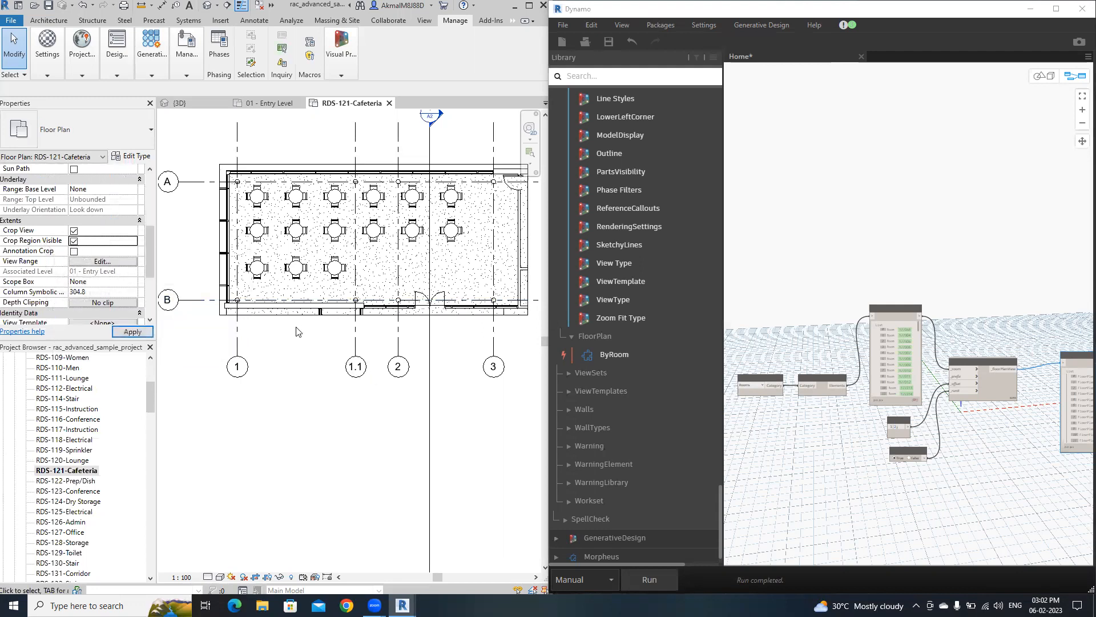